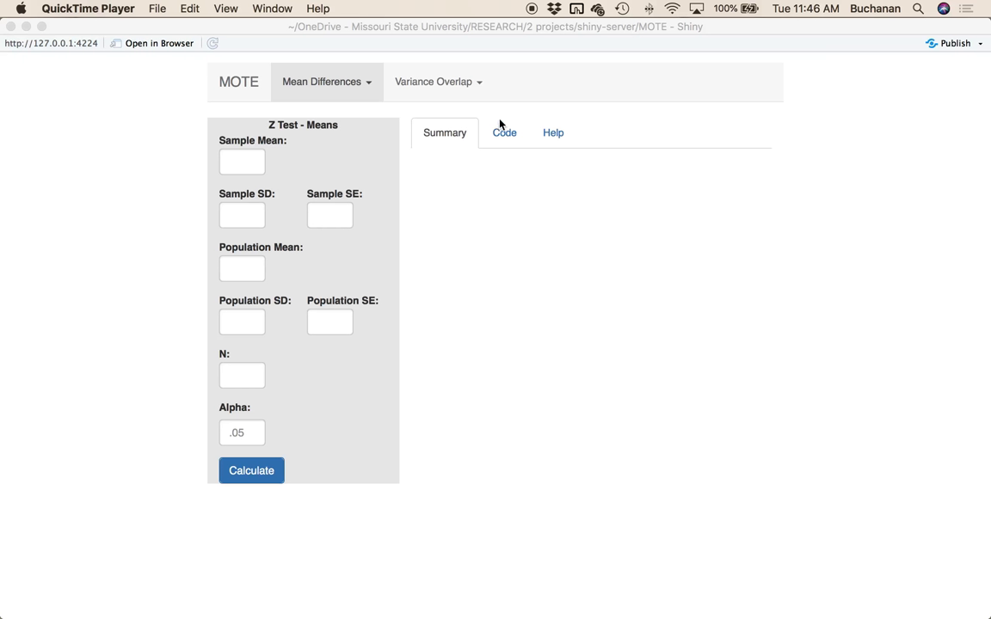
{"action": "mouse_move", "coordinate": [354, 83]}
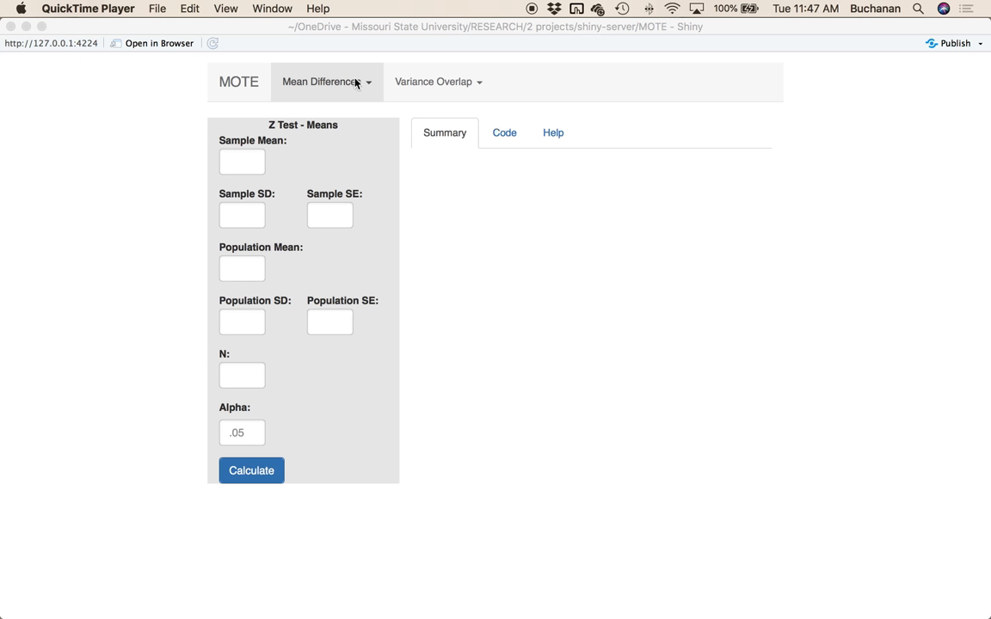
Show the list of mean-difference analyses above the Z Test - Means form.
{"action": "left_click", "coordinate": [327, 81]}
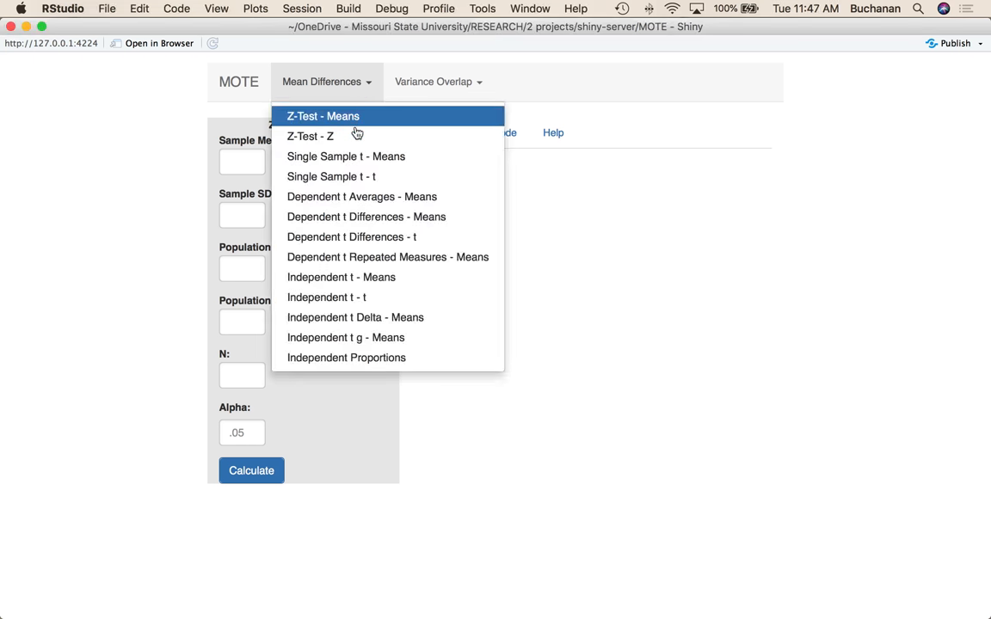
{"action": "mouse_move", "coordinate": [464, 164]}
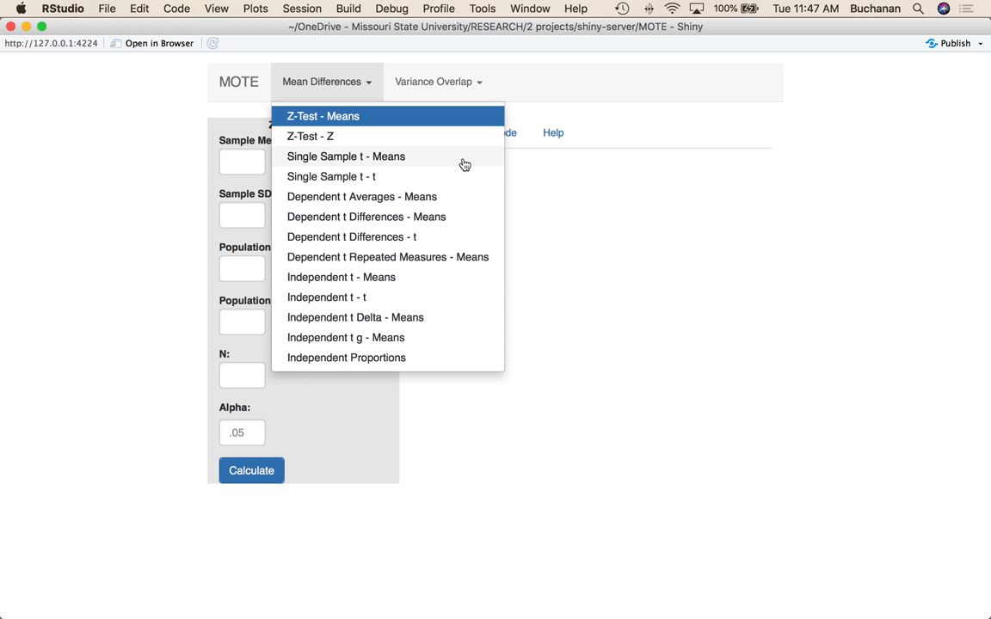
{"action": "mouse_move", "coordinate": [365, 177]}
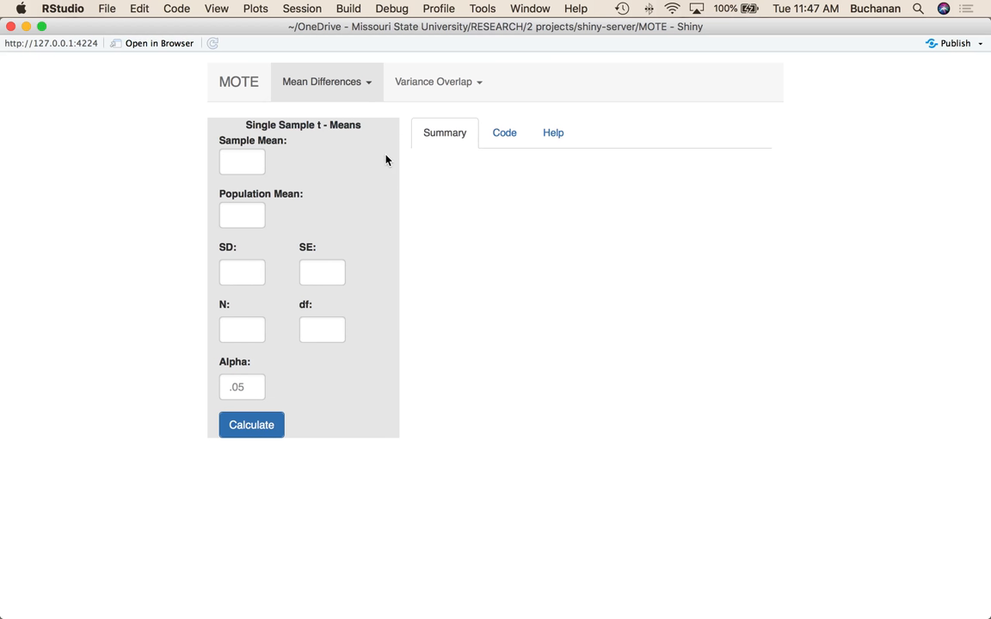
{"action": "mouse_move", "coordinate": [230, 137]}
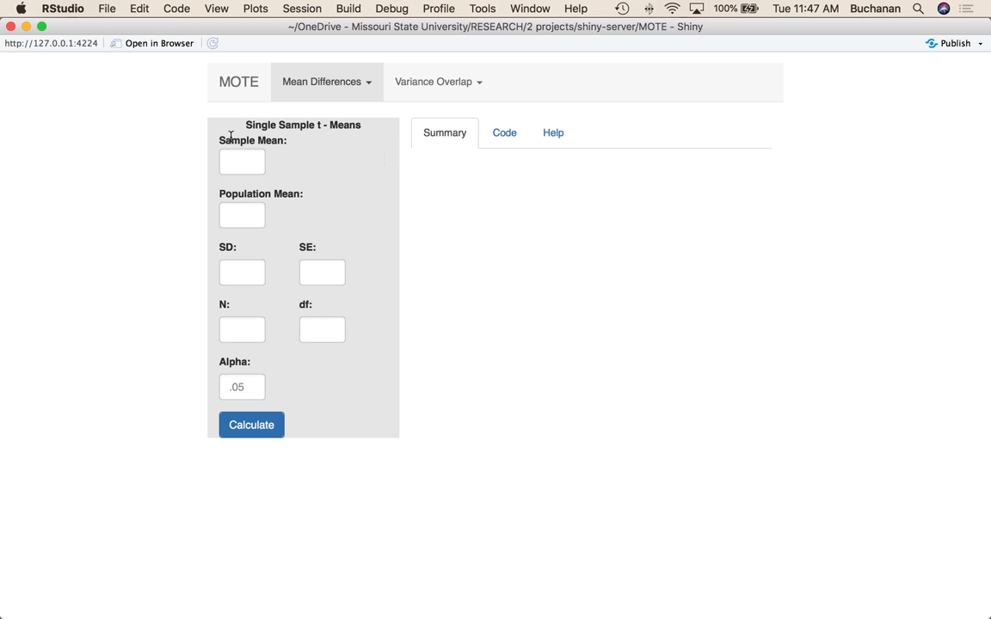
{"action": "mouse_move", "coordinate": [277, 196]}
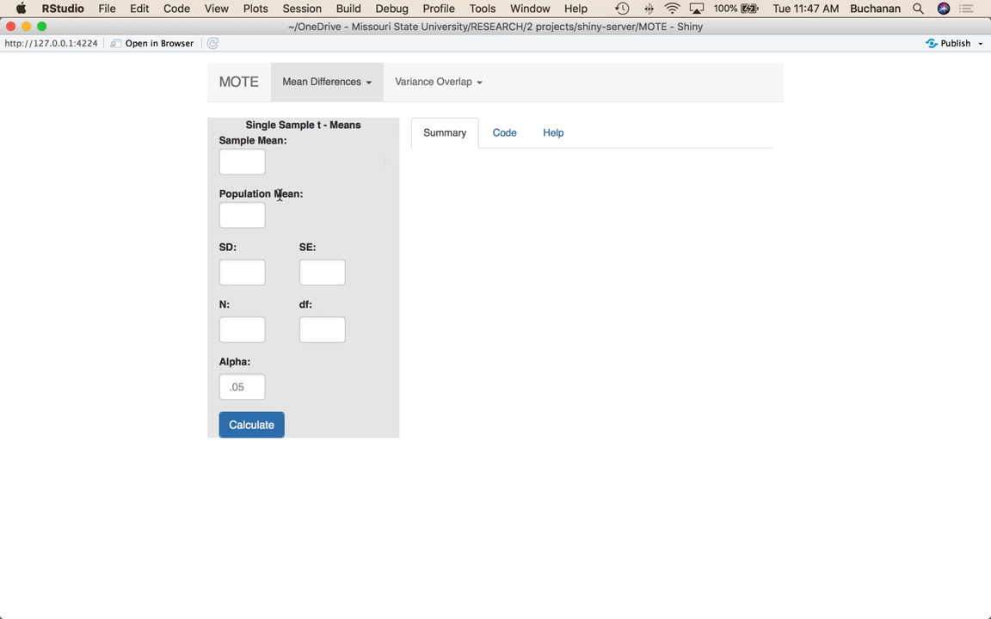
{"action": "mouse_move", "coordinate": [313, 141]}
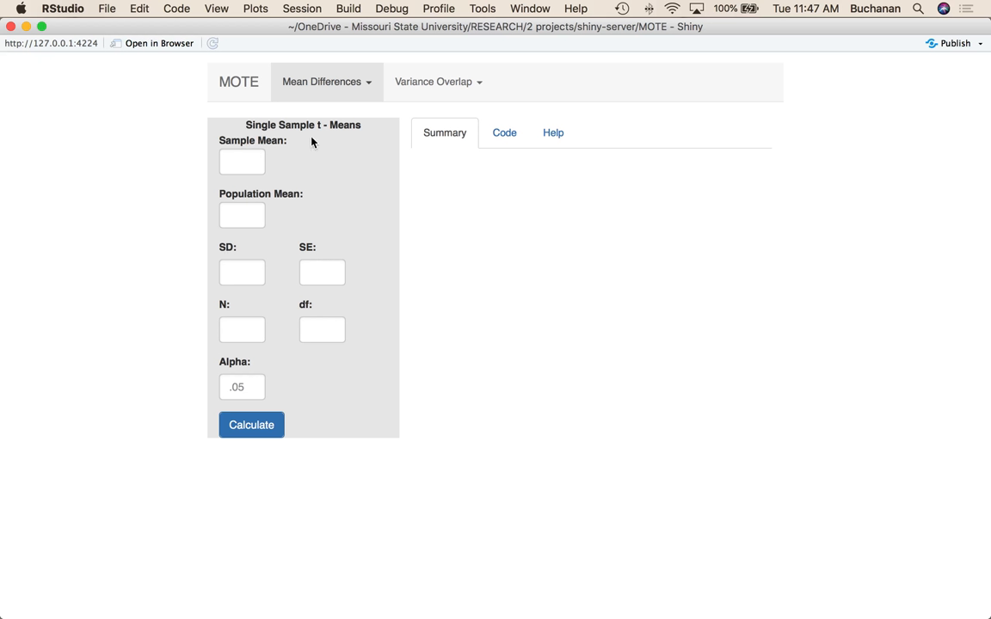
{"action": "mouse_move", "coordinate": [230, 313]}
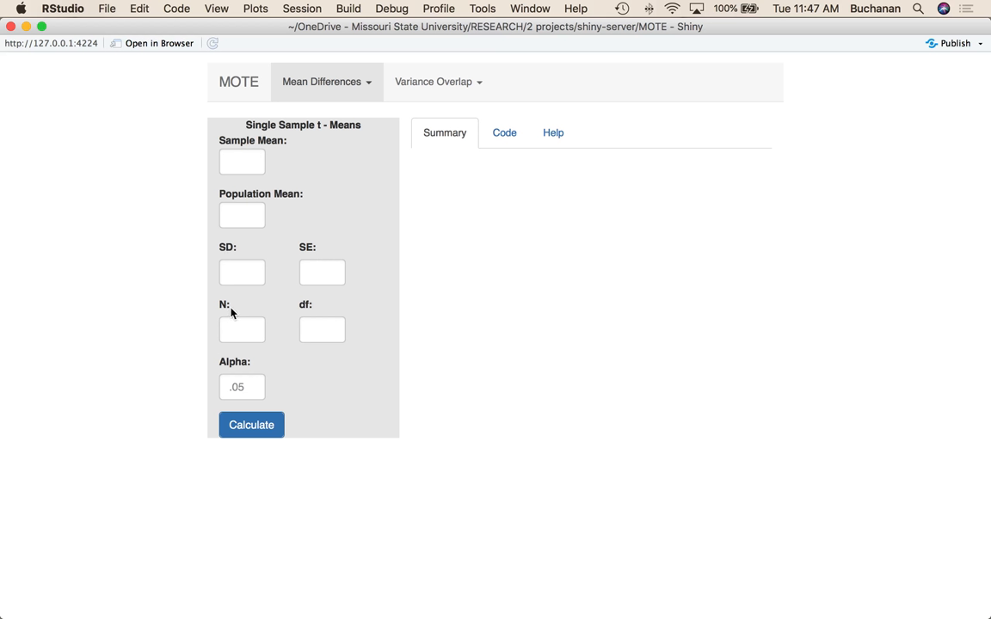
{"action": "mouse_move", "coordinate": [330, 306]}
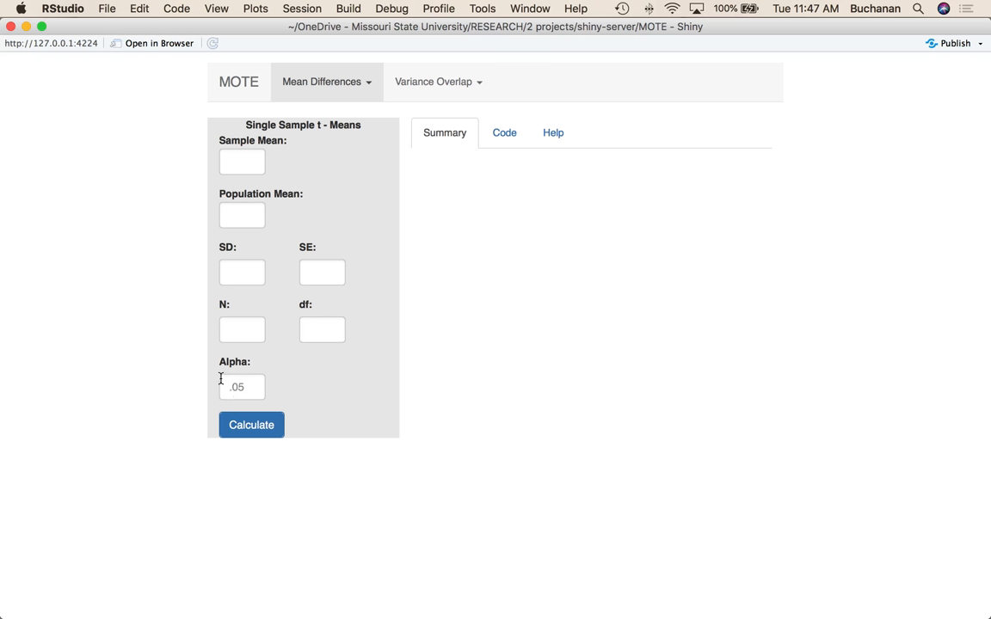
{"action": "mouse_move", "coordinate": [247, 141]}
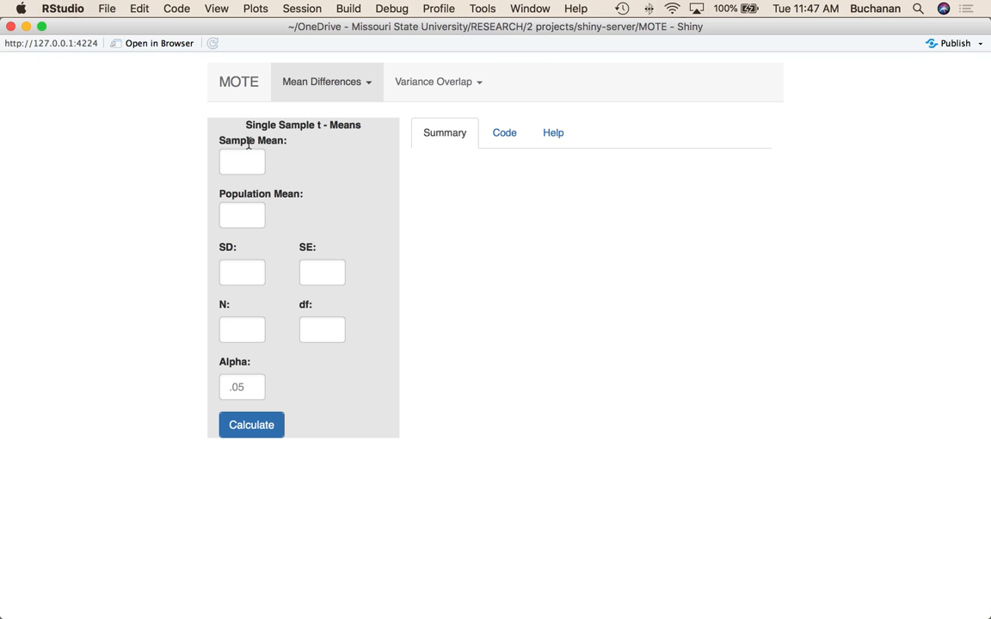
{"action": "mouse_move", "coordinate": [236, 264]}
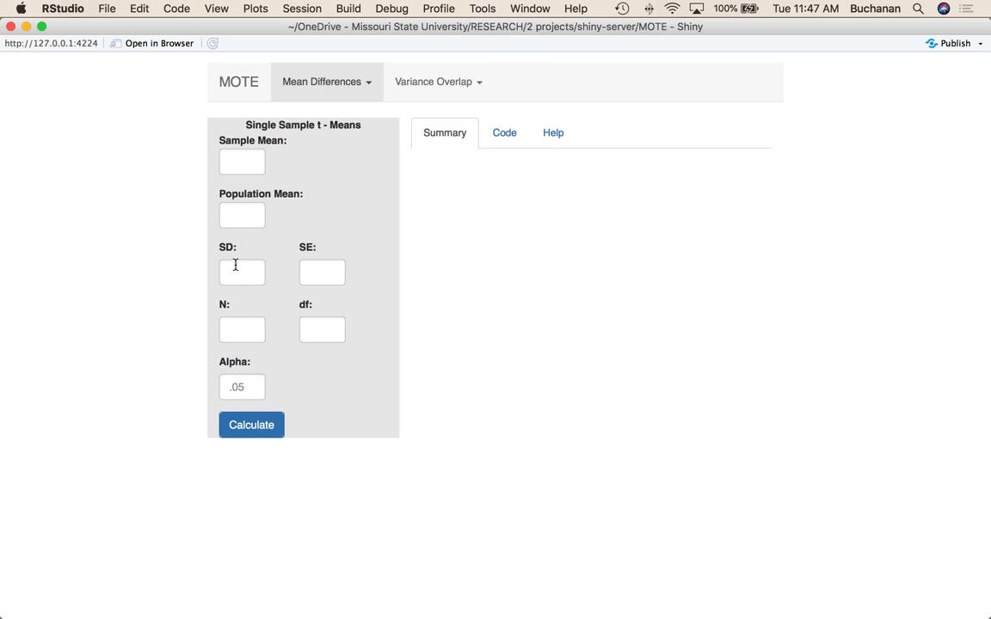
{"action": "mouse_move", "coordinate": [206, 282]}
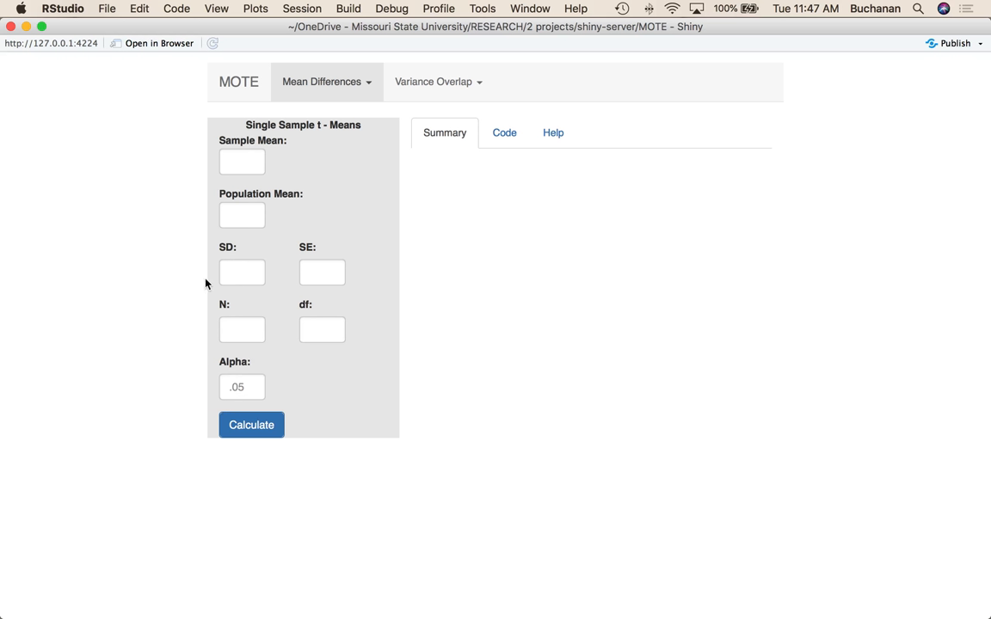
{"action": "mouse_move", "coordinate": [340, 210]}
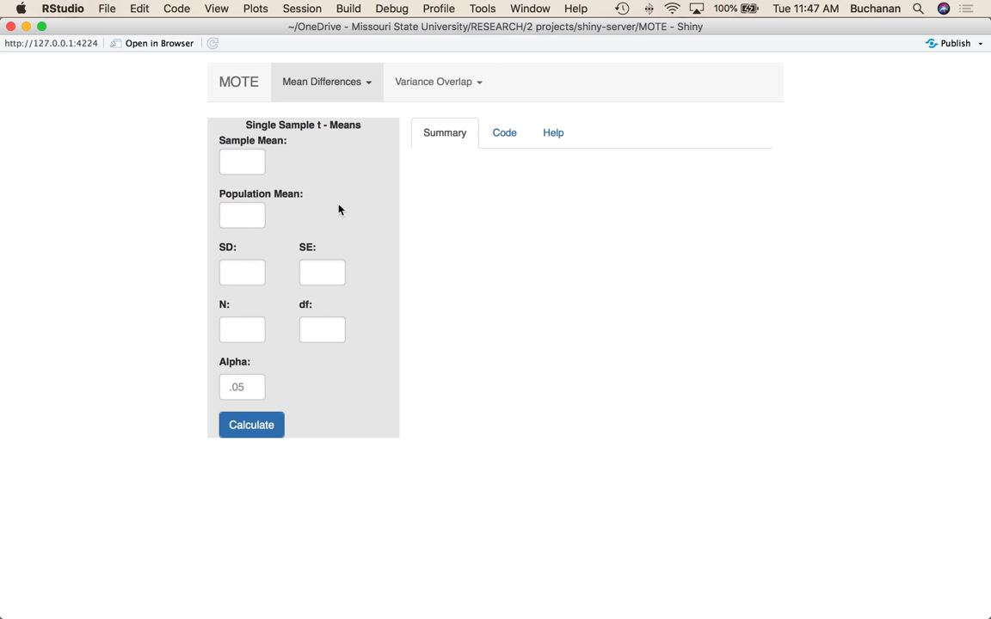
{"action": "mouse_move", "coordinate": [213, 292]}
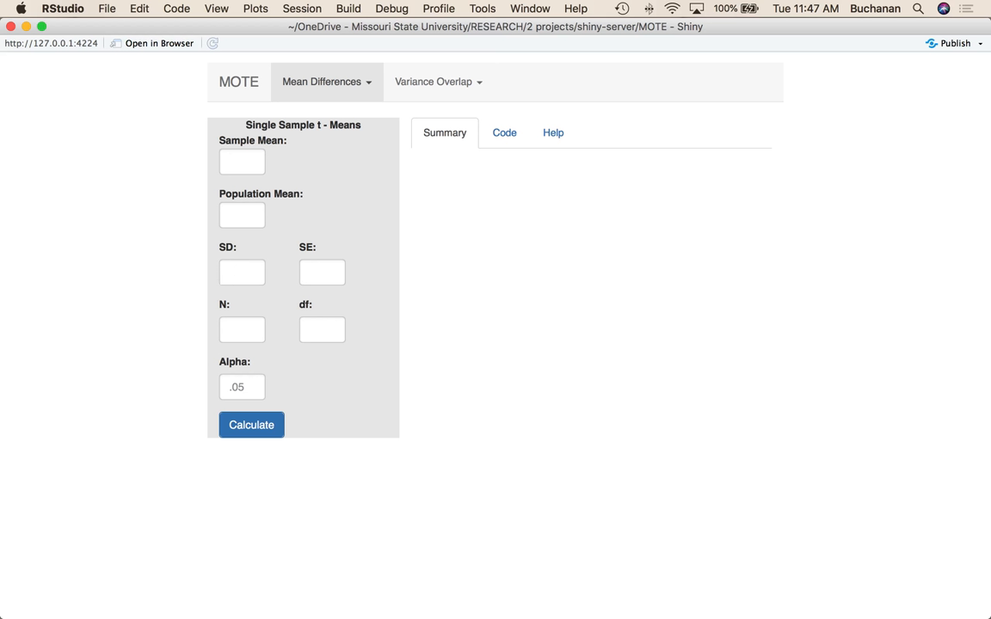
{"action": "mouse_move", "coordinate": [703, 585]}
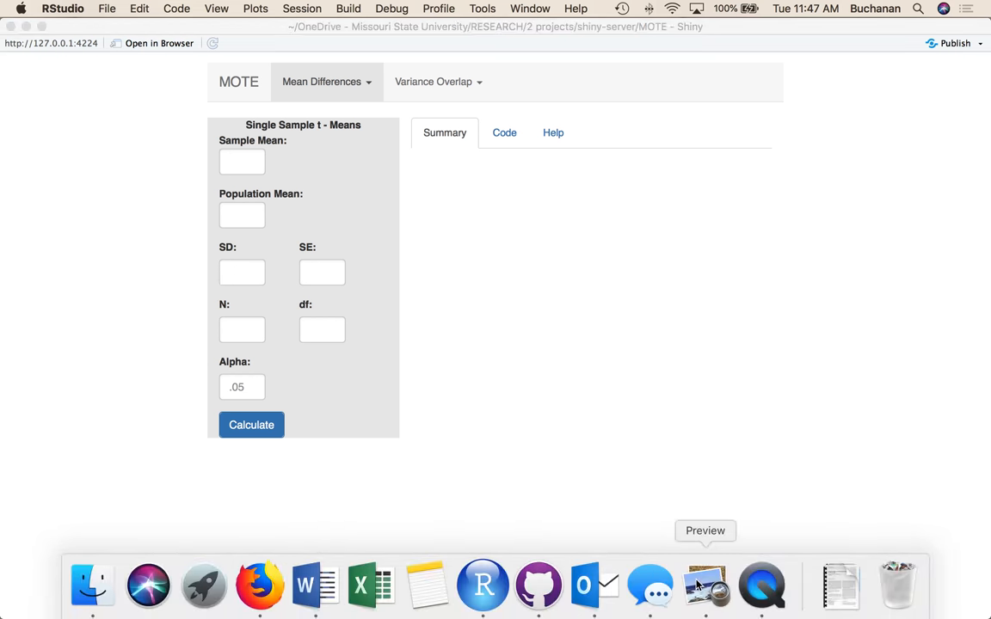
{"action": "left_click", "coordinate": [705, 585]}
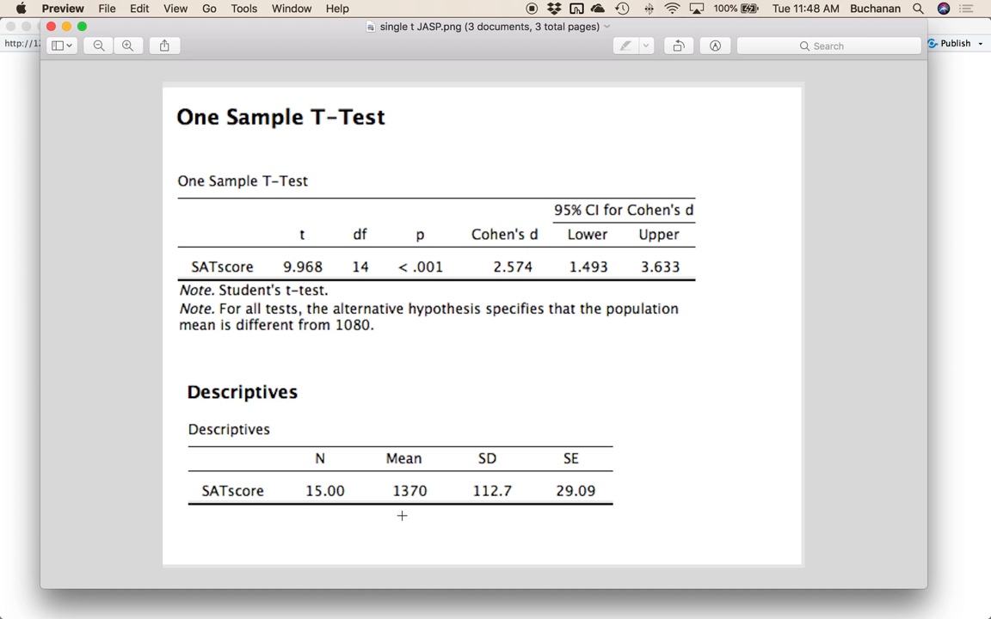
{"action": "mouse_move", "coordinate": [299, 291]}
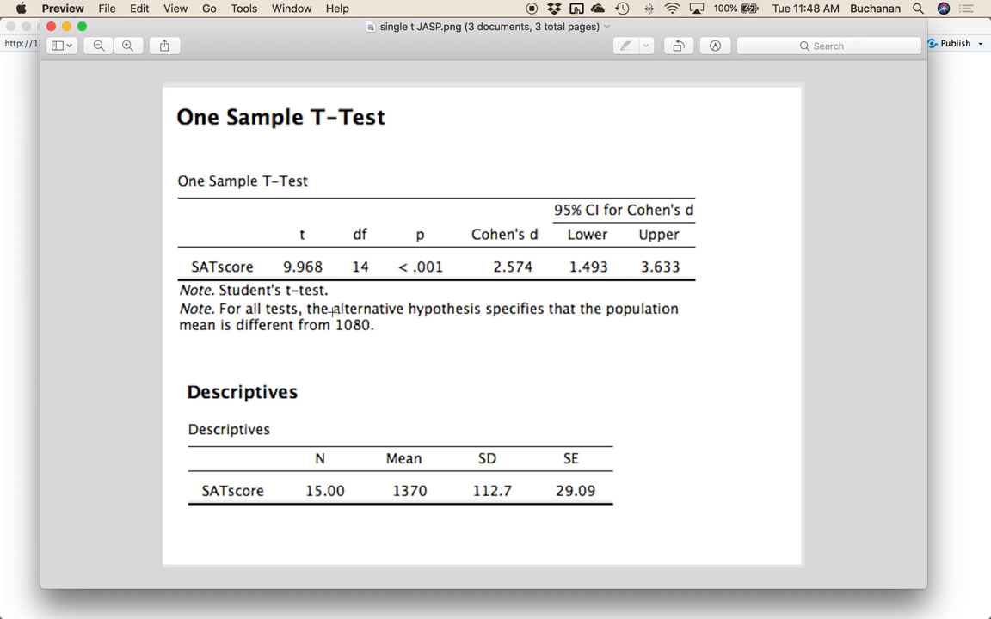
{"action": "left_click_drag", "start_coordinate": [322, 307], "coordinate": [385, 347]}
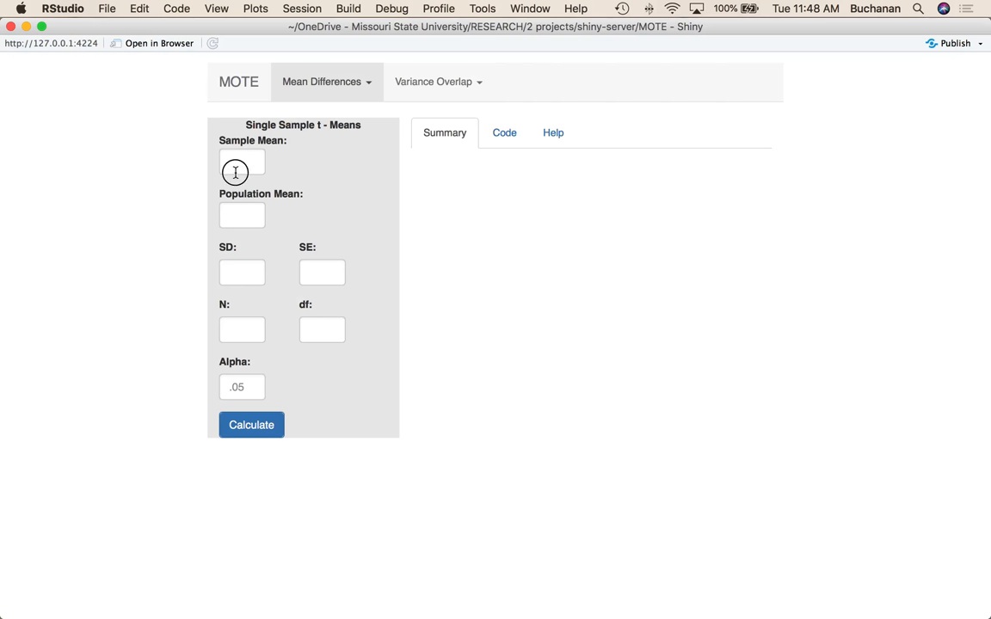
Enter sample mean 1370, population mean 1080, SD 112.7 with alpha .05 and calculate d.
{"action": "type", "text": "1370"}
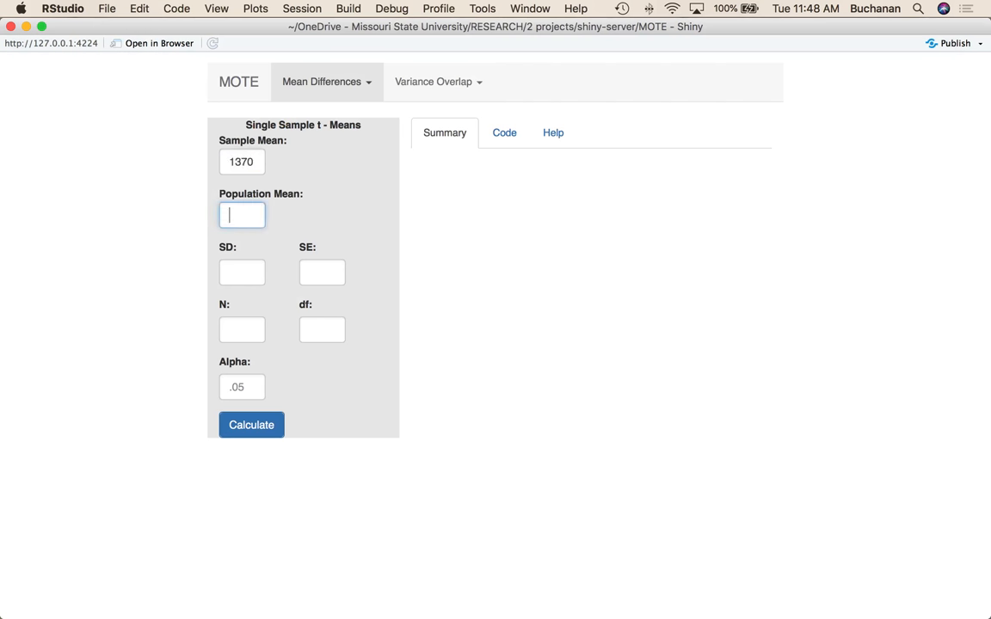
{"action": "type", "text": "1080"}
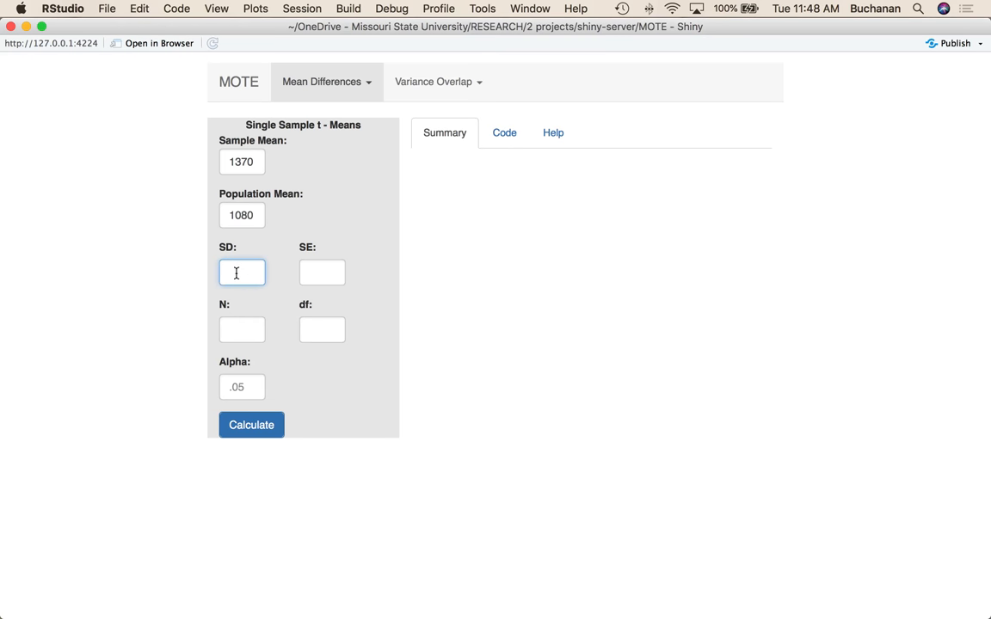
{"action": "type", "text": "112.7"}
{"action": "left_click", "coordinate": [242, 387]}
{"action": "type", "text": ".05"}
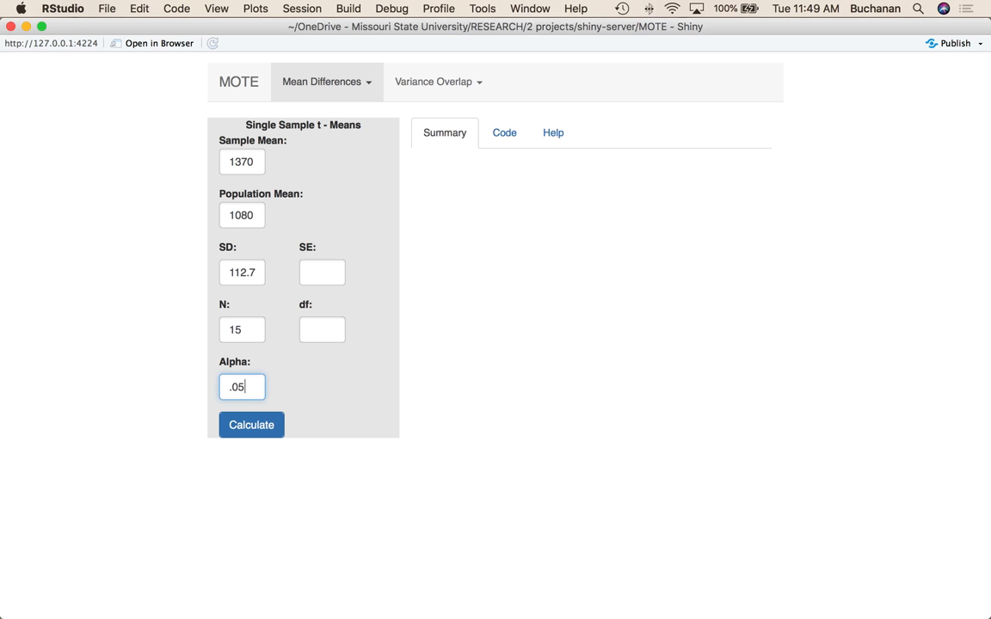
{"action": "left_click", "coordinate": [251, 425]}
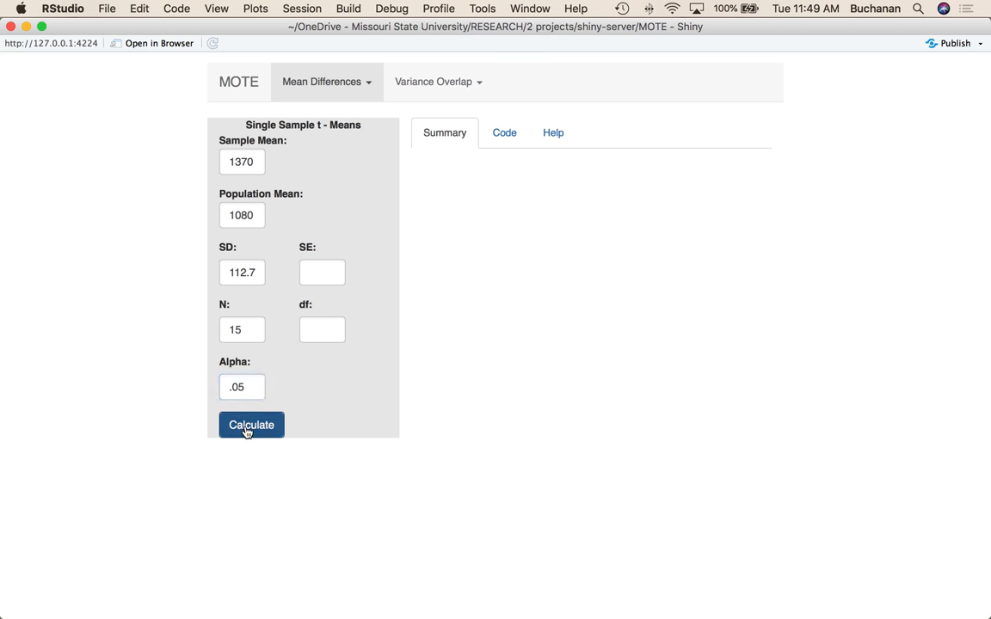
{"action": "left_click", "coordinate": [251, 425]}
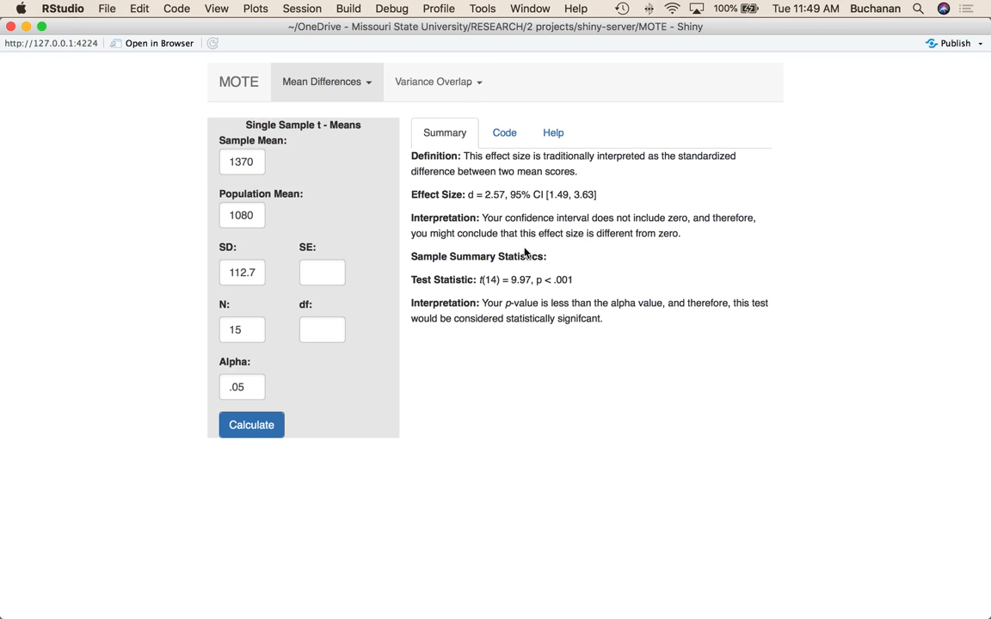
Return to the Single Sample t - Means form and re-fill population mean 1080 and the other values.
{"action": "left_click", "coordinate": [334, 81]}
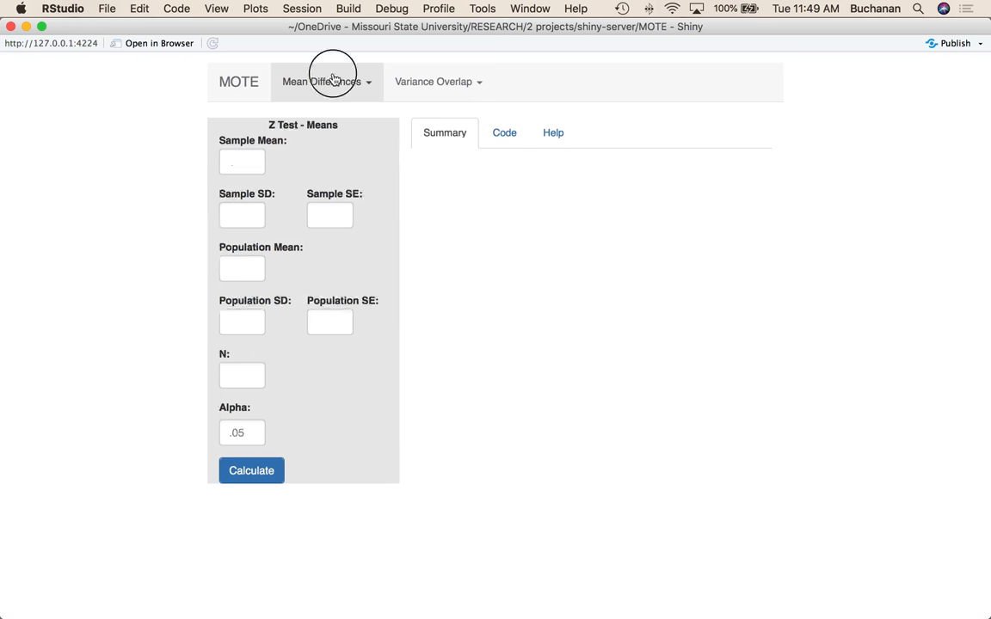
{"action": "left_click", "coordinate": [327, 81]}
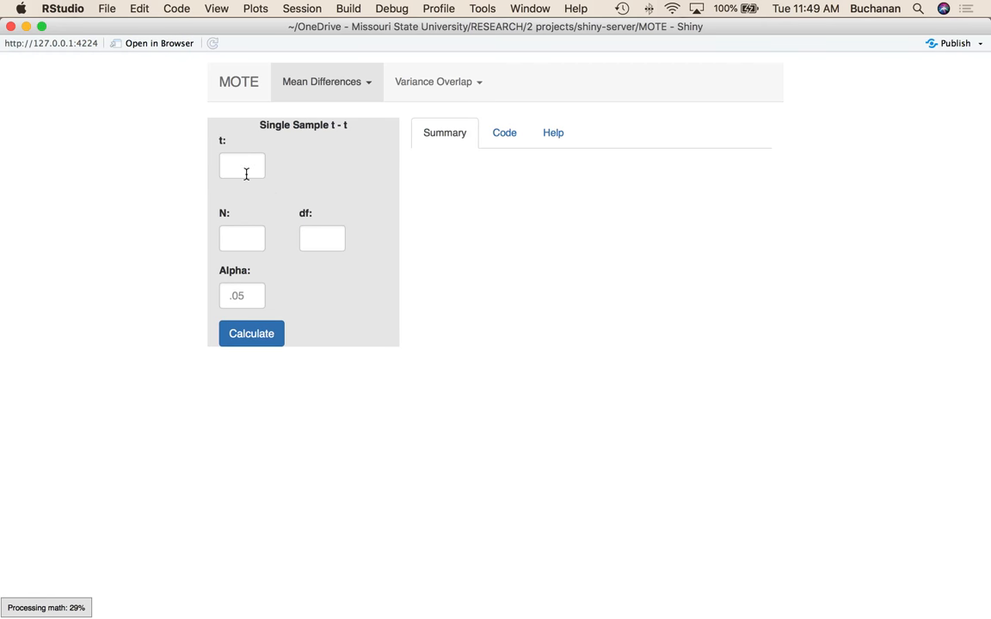
{"action": "left_click", "coordinate": [325, 80]}
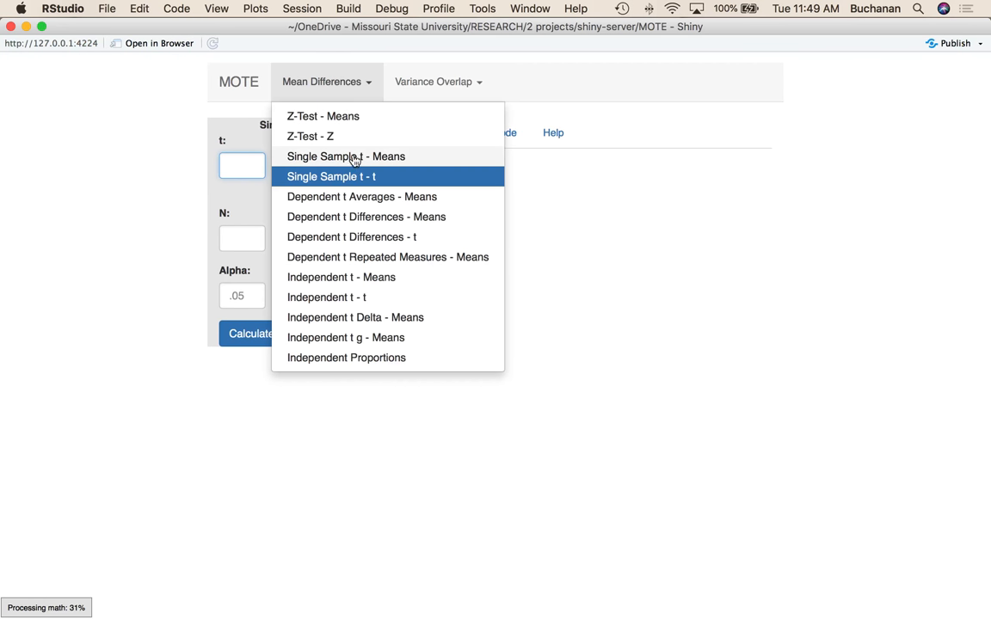
{"action": "left_click", "coordinate": [346, 155]}
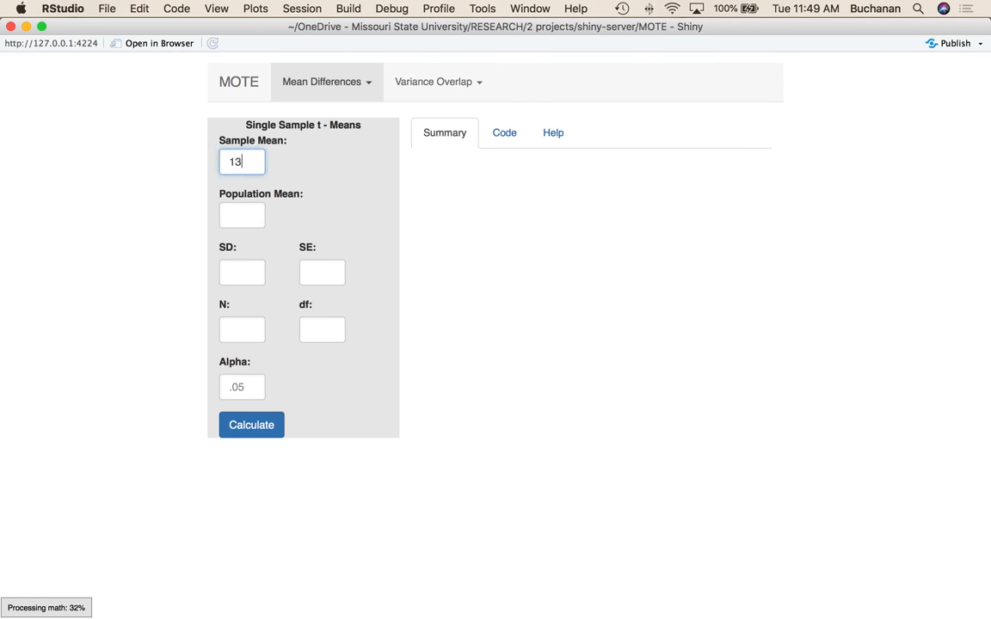
{"action": "type", "text": "1080"}
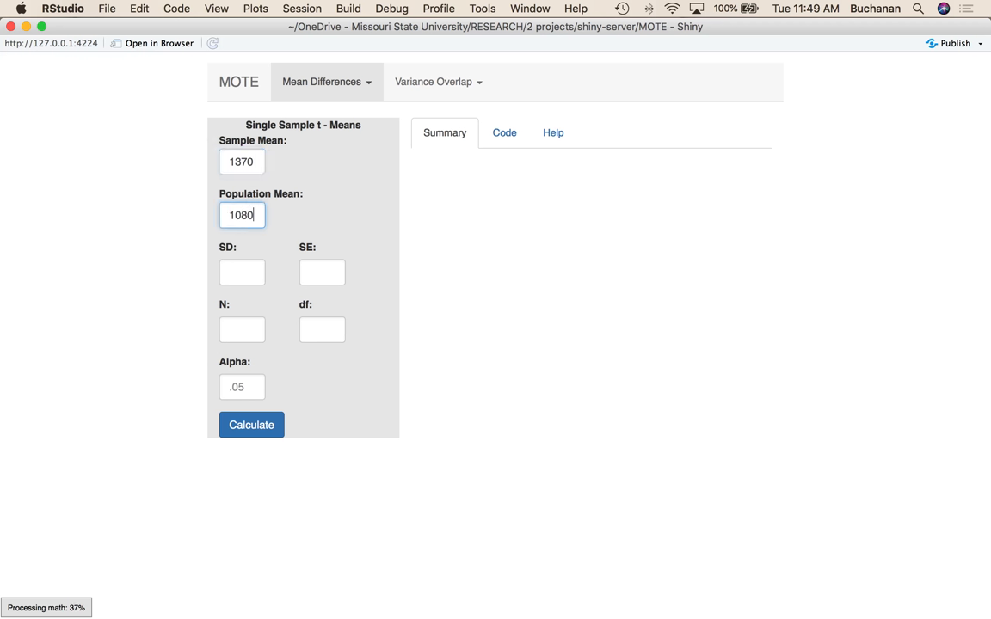
{"action": "type", "text": "112.7"}
{"action": "left_click", "coordinate": [242, 328]}
{"action": "type", "text": "15"}
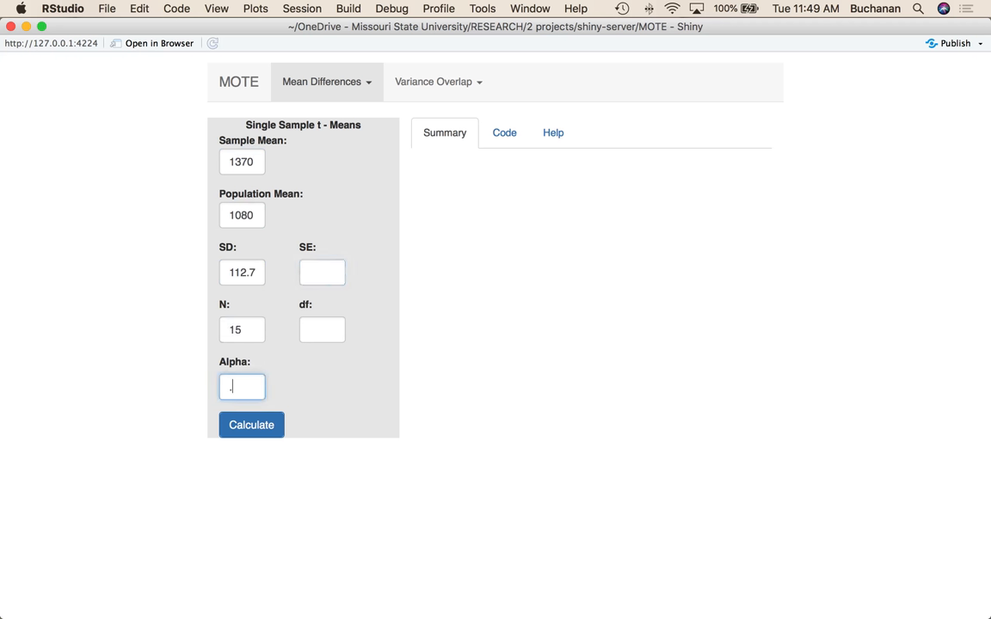
Recalculate to get d = 2.57, 95% CI [1.49, 3.63] and highlight the effect size text.
{"action": "left_click", "coordinate": [251, 425]}
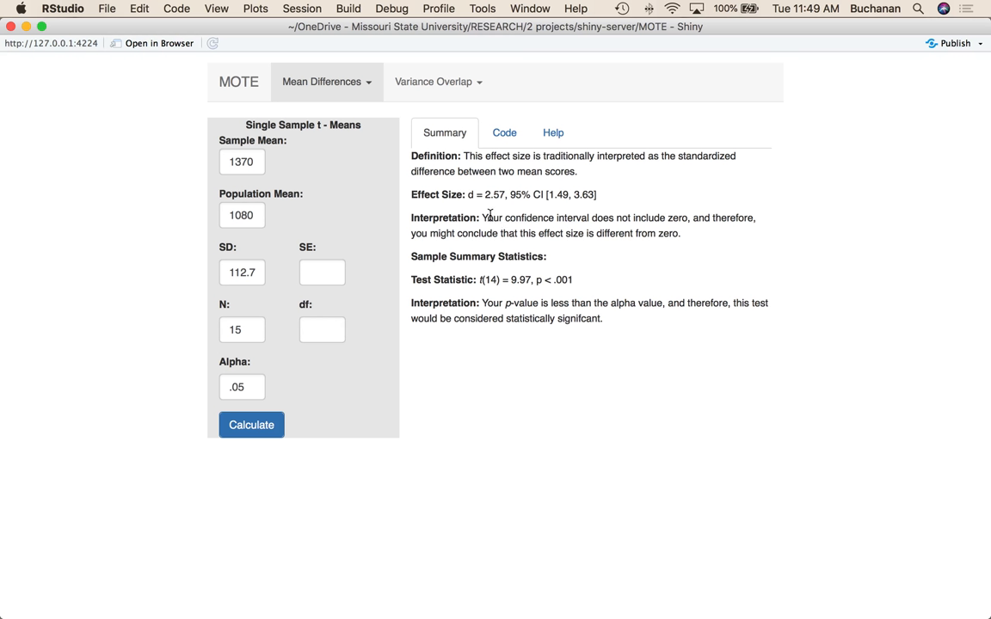
{"action": "left_click_drag", "start_coordinate": [485, 192], "coordinate": [595, 192]}
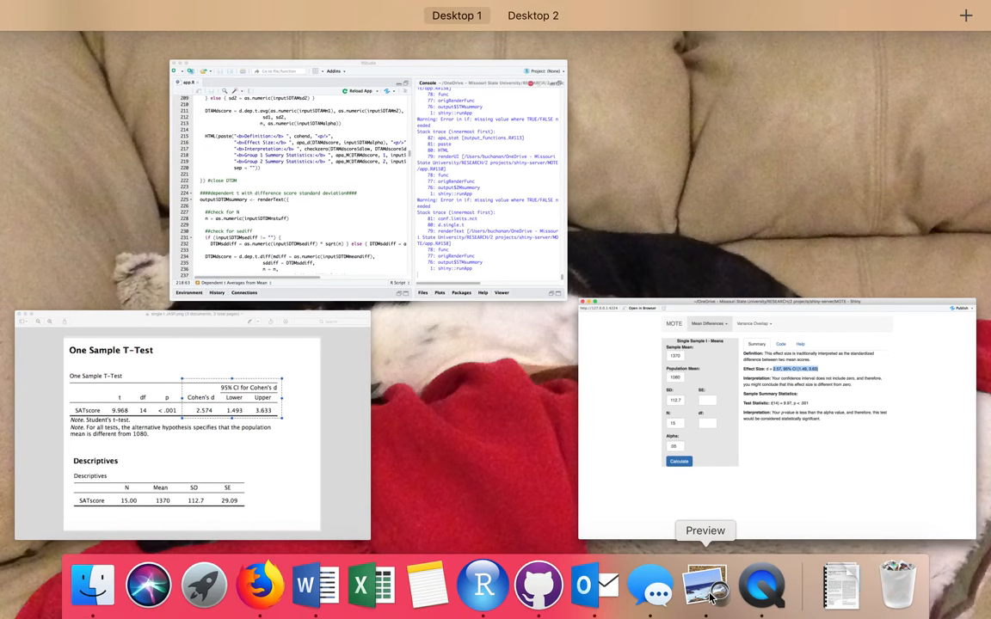
Bring up the JASP One Sample T-Test image with Cohen's d 2.574, CI 1.493 to 3.633.
{"action": "left_click", "coordinate": [705, 594]}
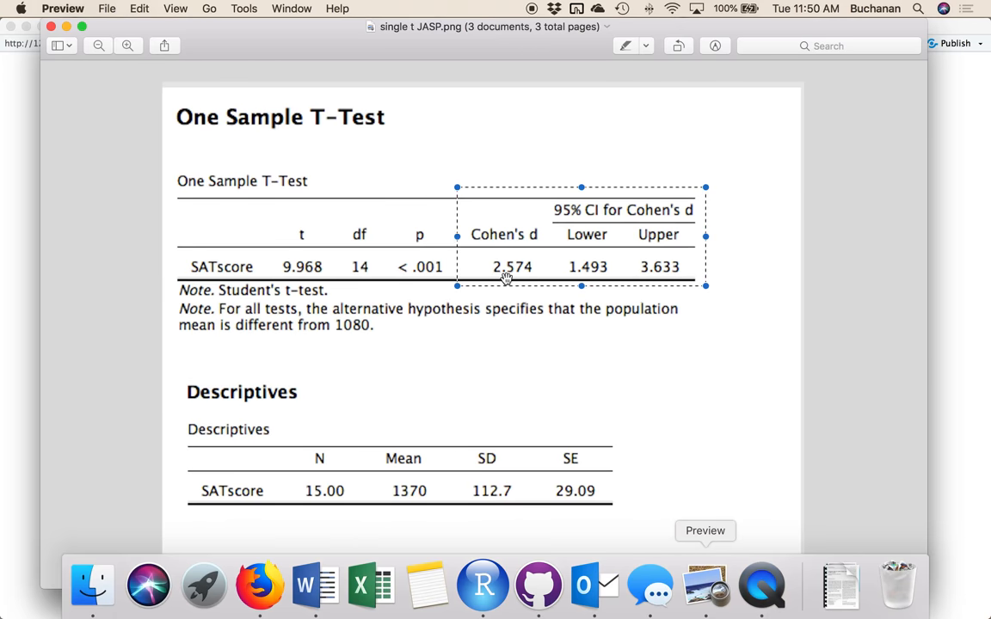
{"action": "mouse_move", "coordinate": [674, 326]}
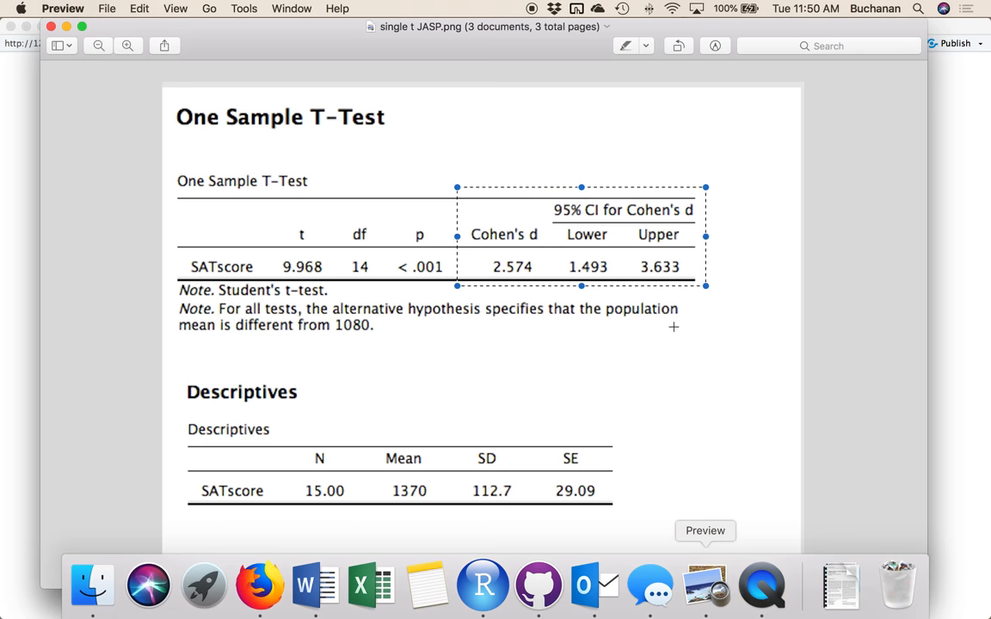
{"action": "mouse_move", "coordinate": [545, 231]}
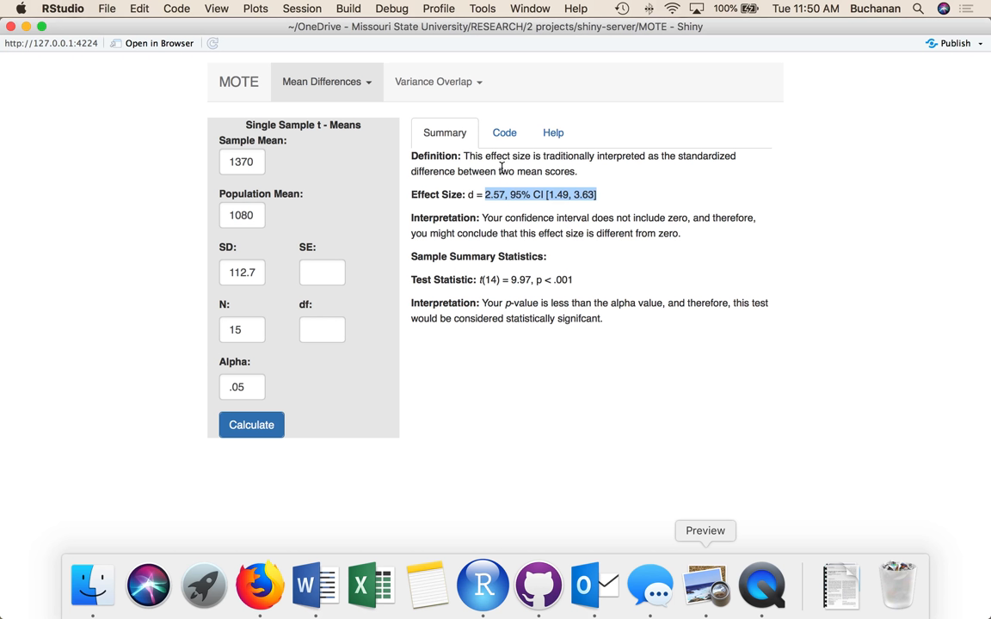
{"action": "mouse_move", "coordinate": [471, 226]}
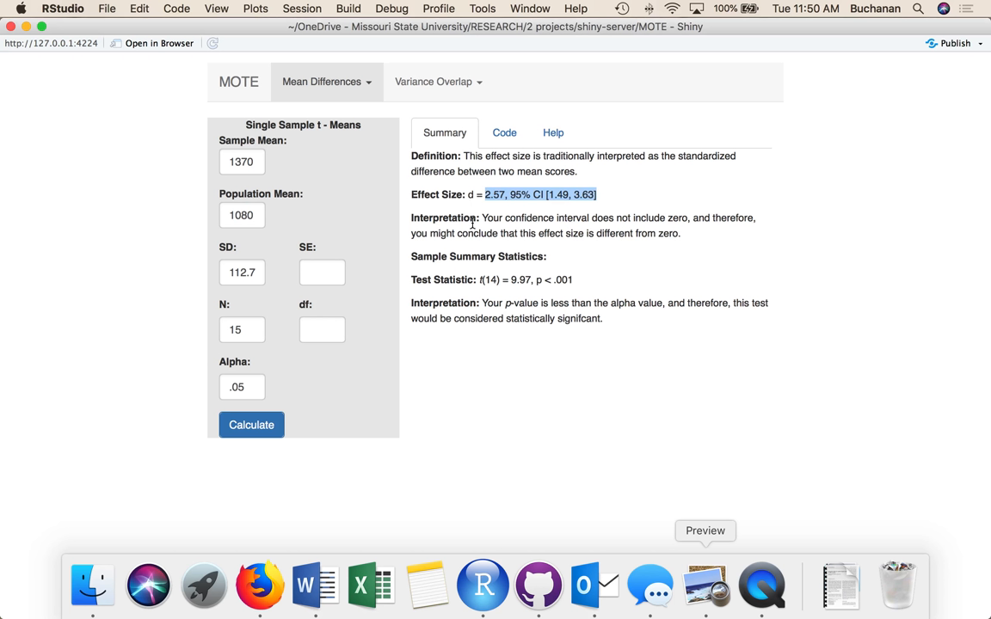
{"action": "mouse_move", "coordinate": [482, 278]}
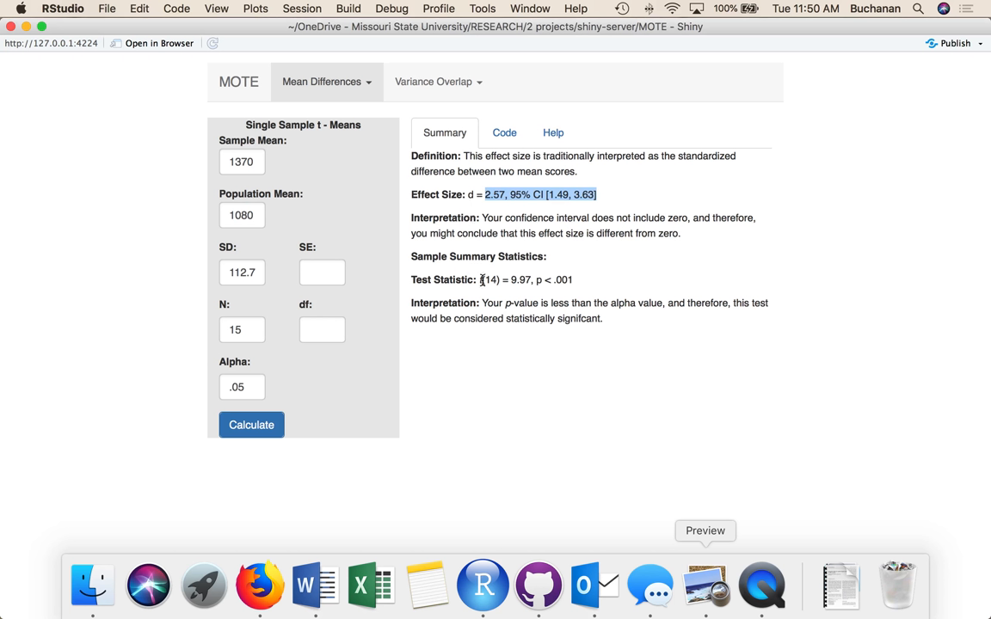
{"action": "mouse_move", "coordinate": [483, 279]}
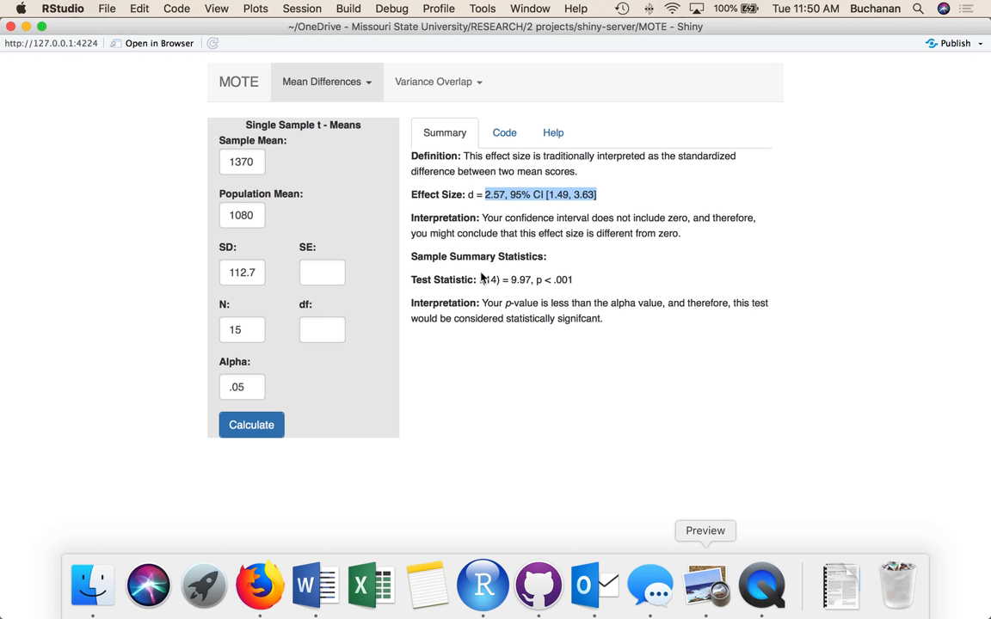
{"action": "mouse_move", "coordinate": [561, 293]}
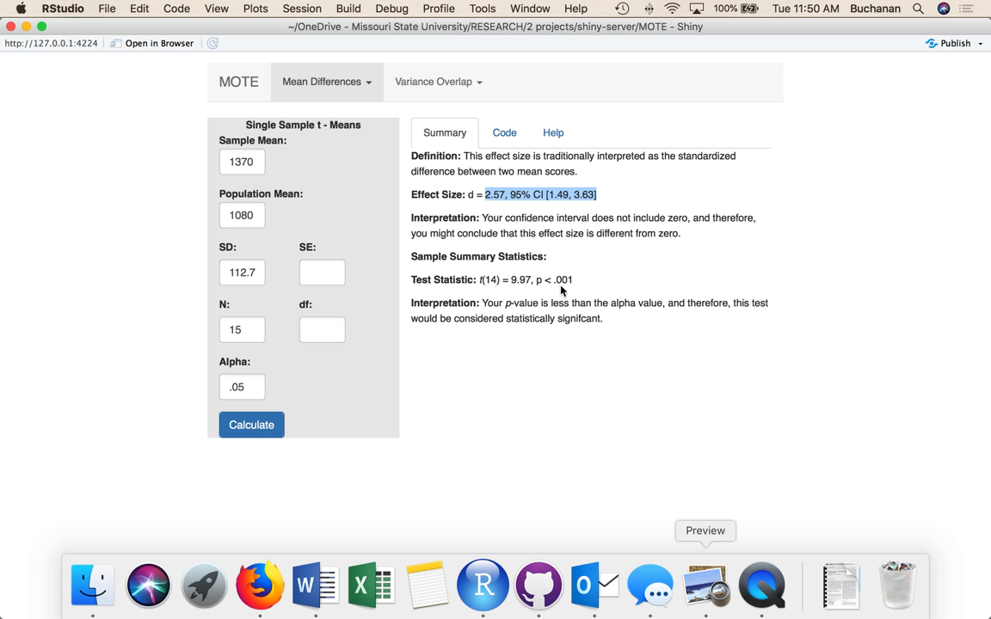
{"action": "mouse_move", "coordinate": [674, 490]}
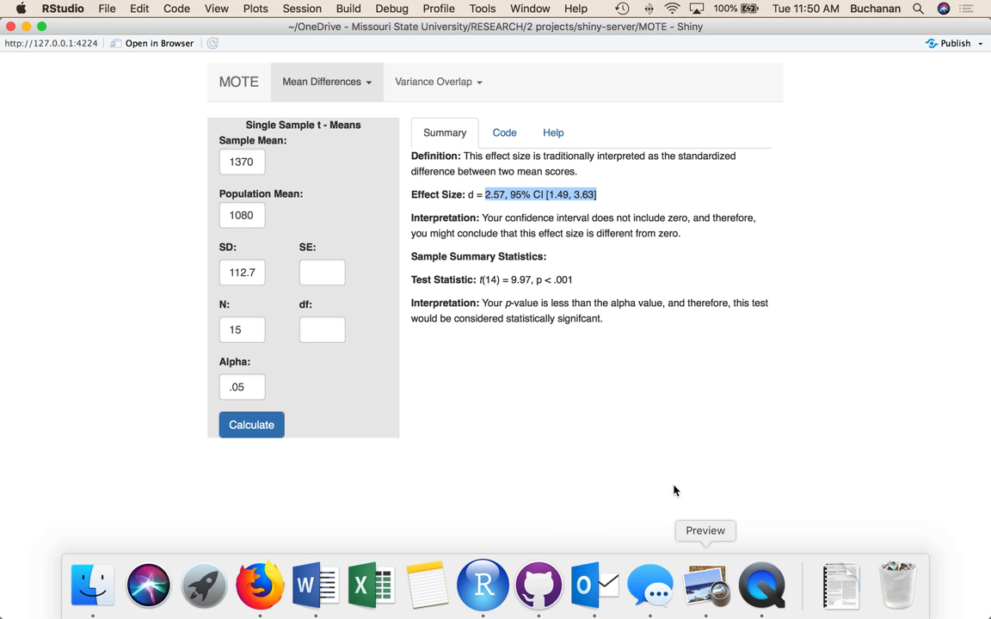
{"action": "mouse_move", "coordinate": [705, 578]}
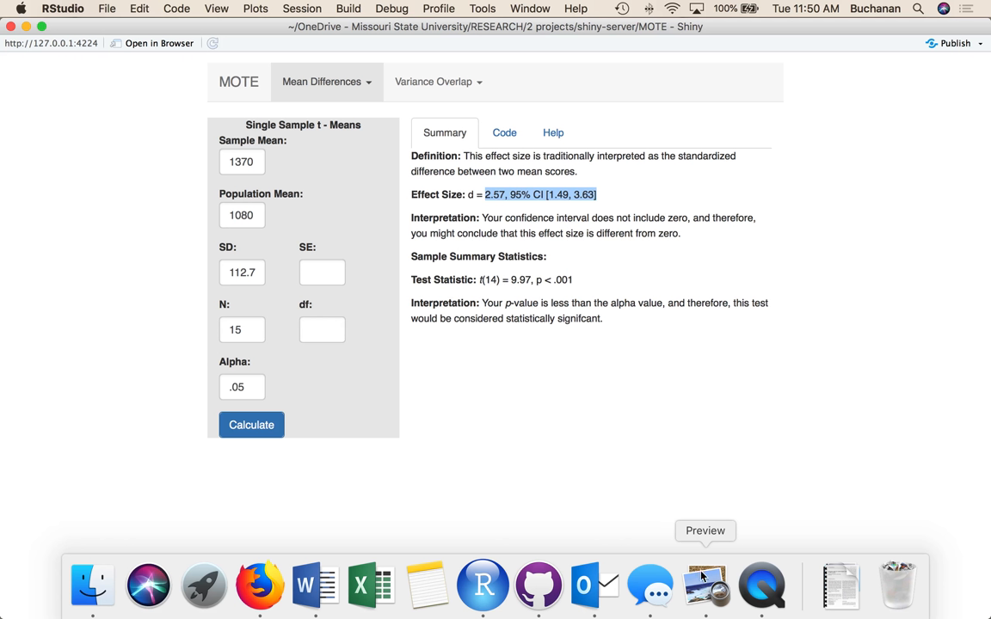
{"action": "left_click", "coordinate": [705, 589]}
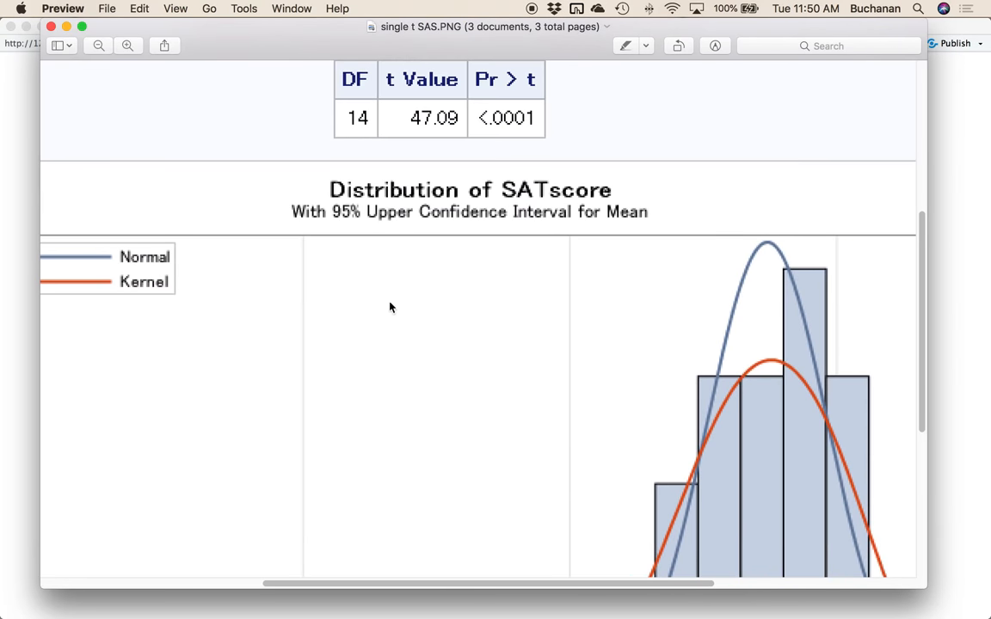
Locate the SAS DF 14 / t Value 47.09 table and outline it with a selection.
{"action": "scroll", "scroll_direction": "up", "scroll_amount": 3}
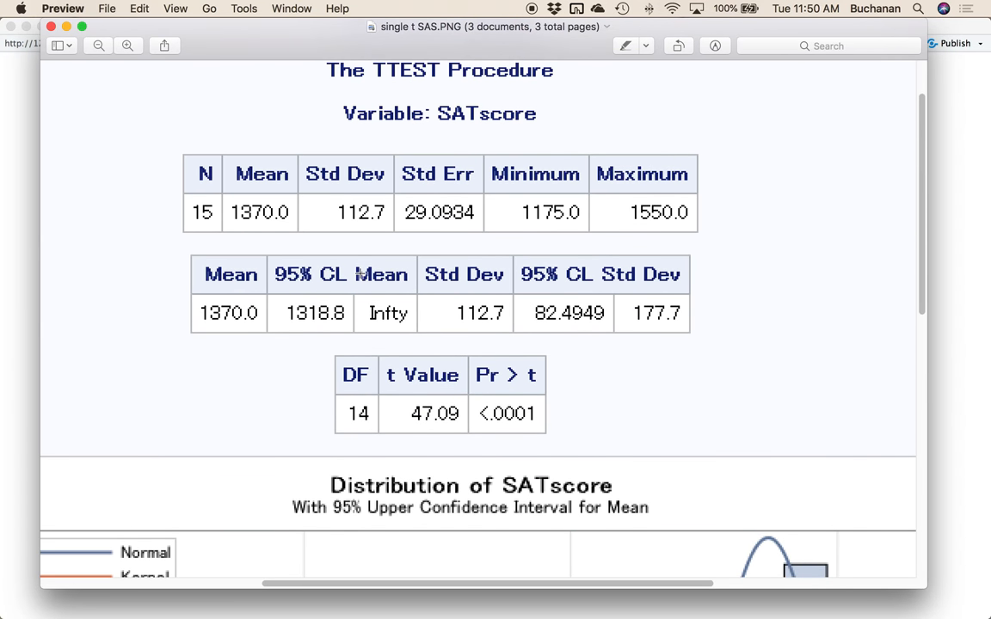
{"action": "mouse_move", "coordinate": [555, 412]}
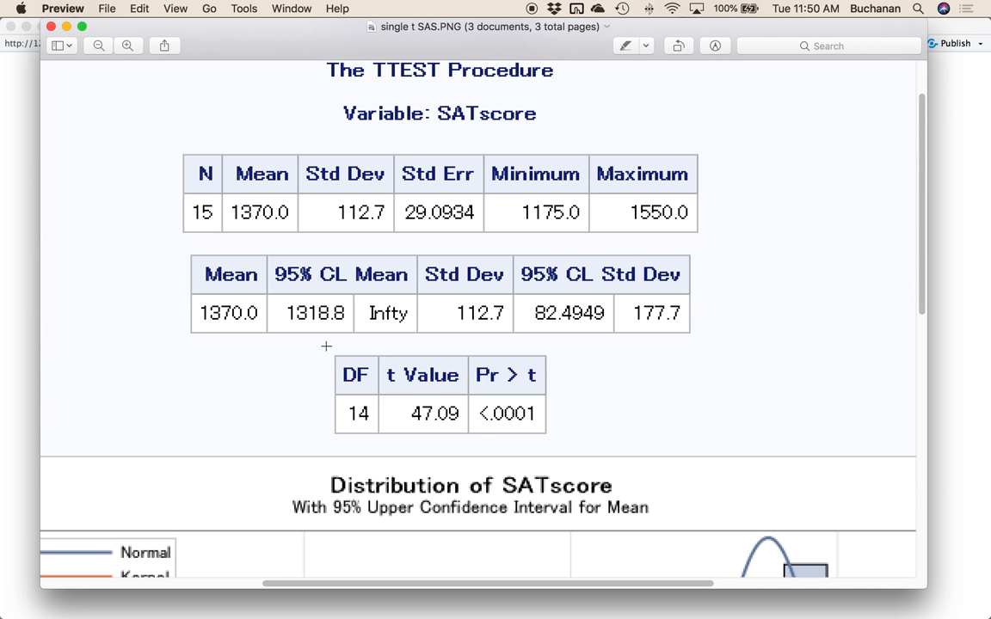
{"action": "mouse_move", "coordinate": [341, 340]}
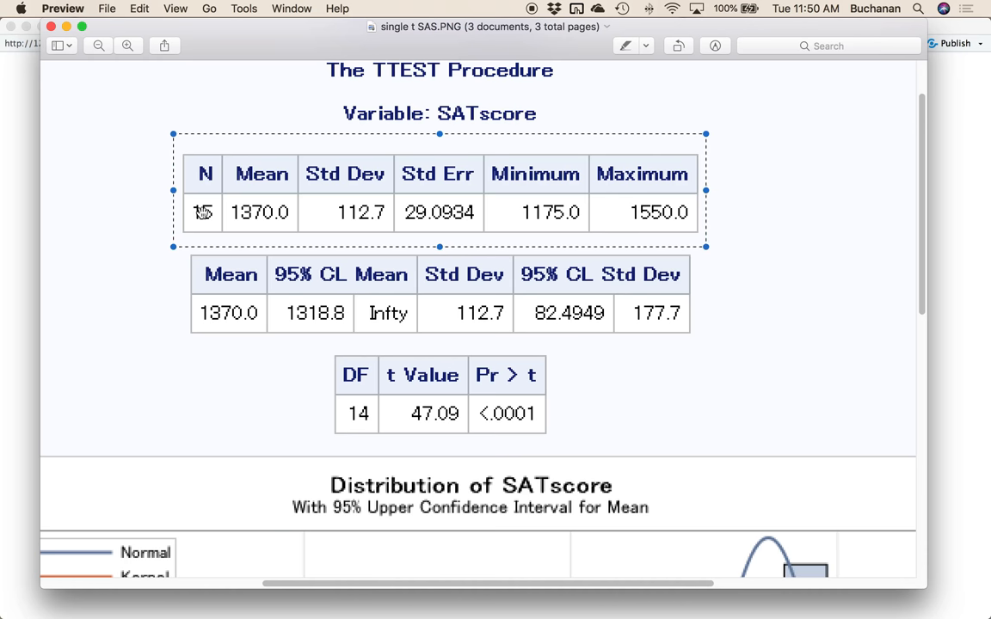
{"action": "mouse_move", "coordinate": [372, 207]}
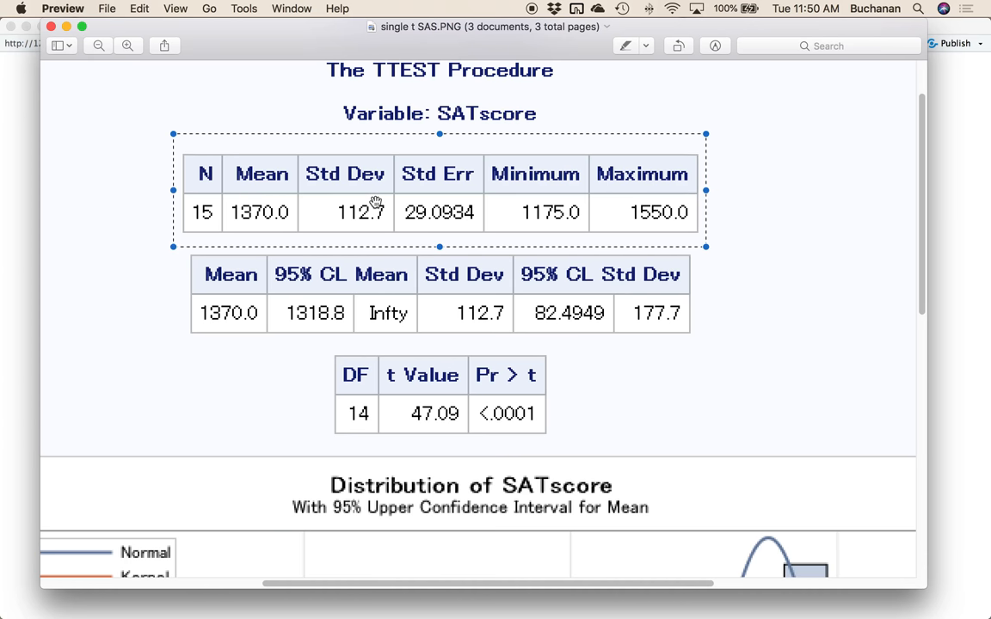
{"action": "mouse_move", "coordinate": [385, 230]}
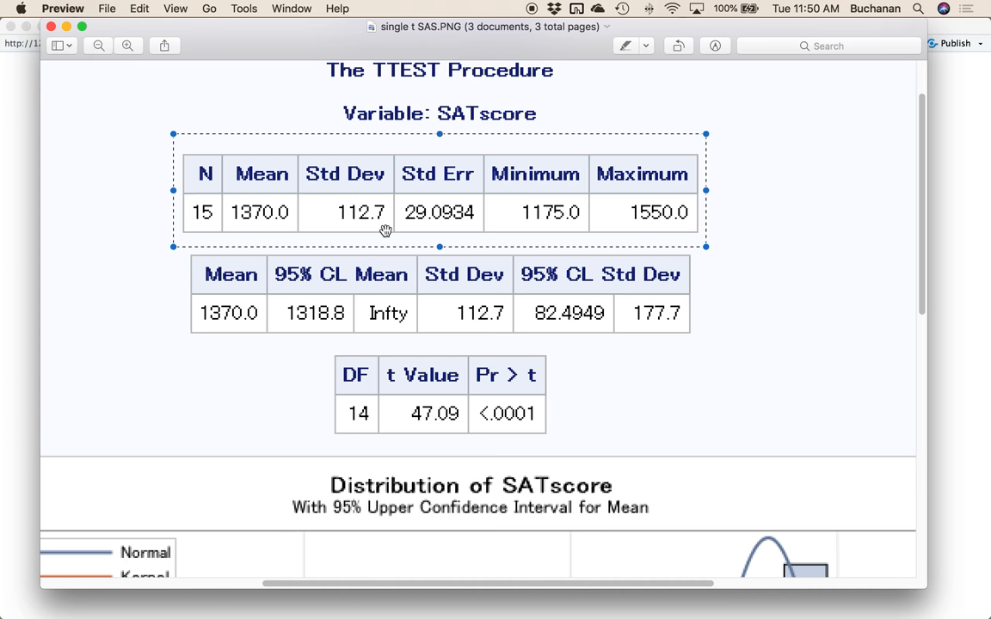
{"action": "mouse_move", "coordinate": [304, 213]}
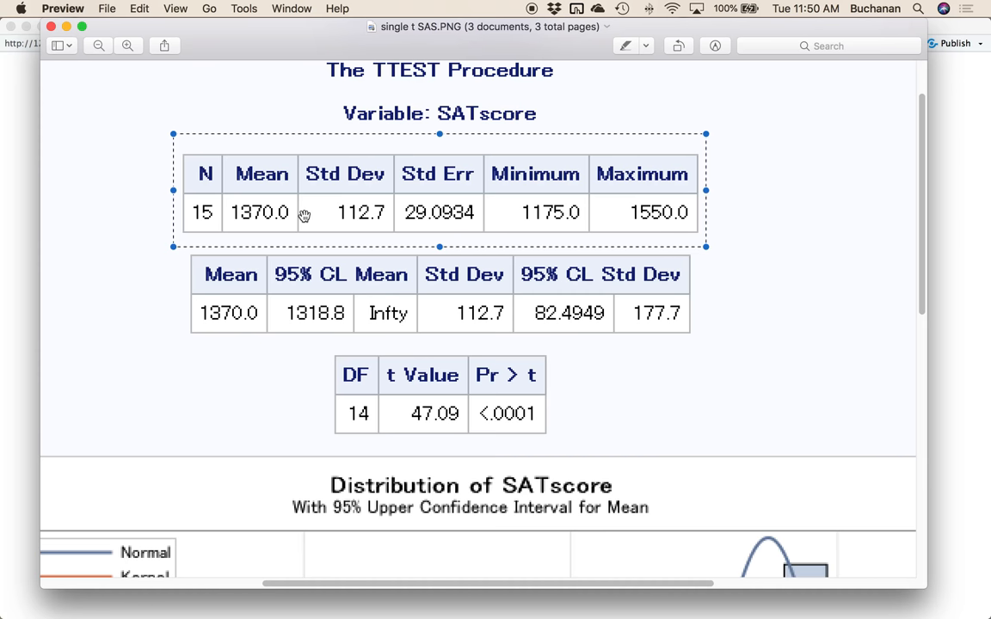
{"action": "mouse_move", "coordinate": [364, 161]}
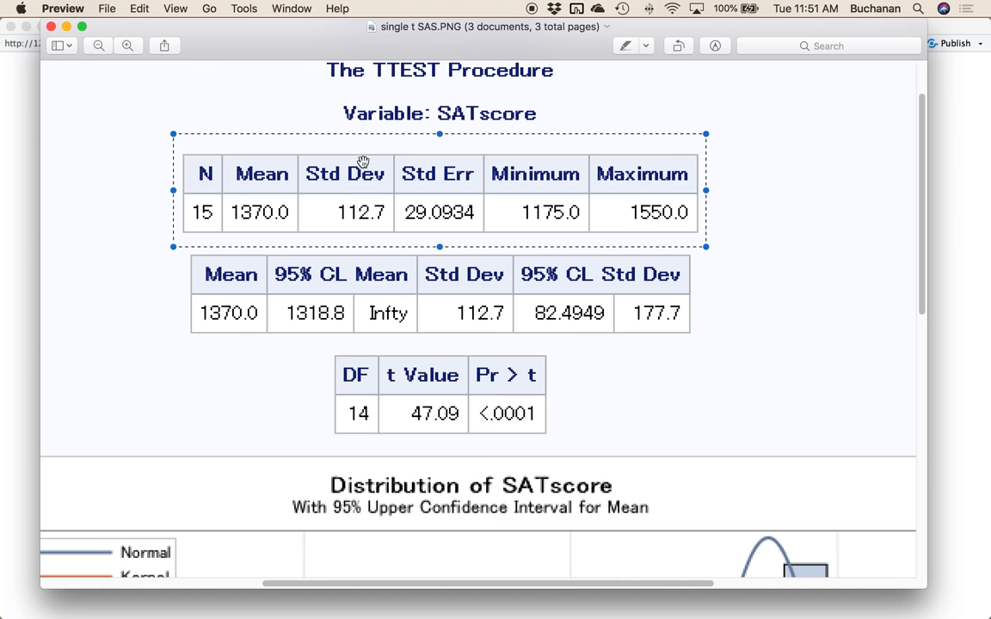
{"action": "mouse_move", "coordinate": [382, 210]}
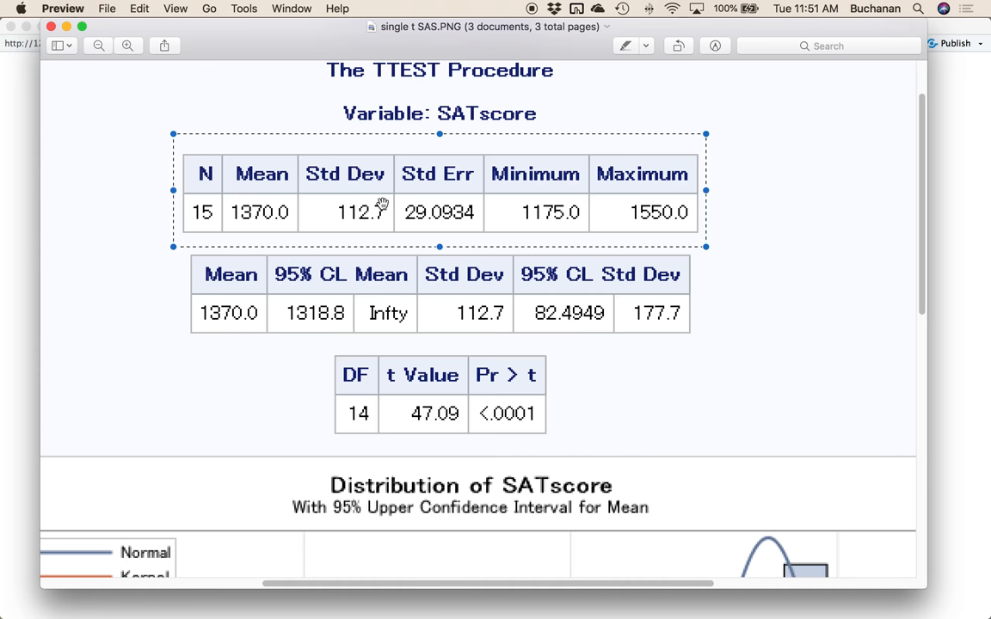
{"action": "mouse_move", "coordinate": [416, 246]}
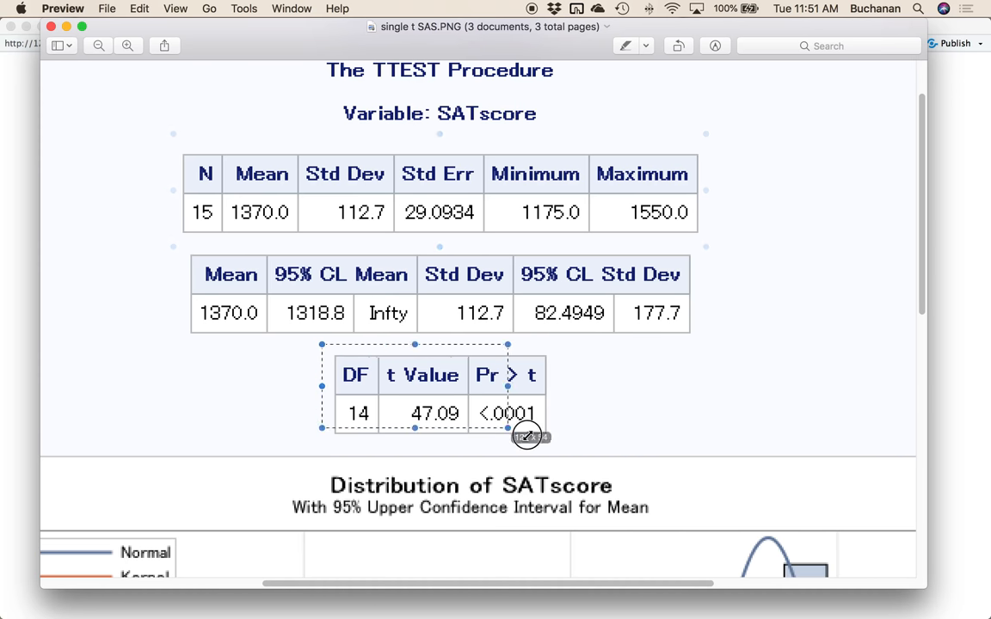
{"action": "left_click_drag", "start_coordinate": [526, 437], "coordinate": [567, 441]}
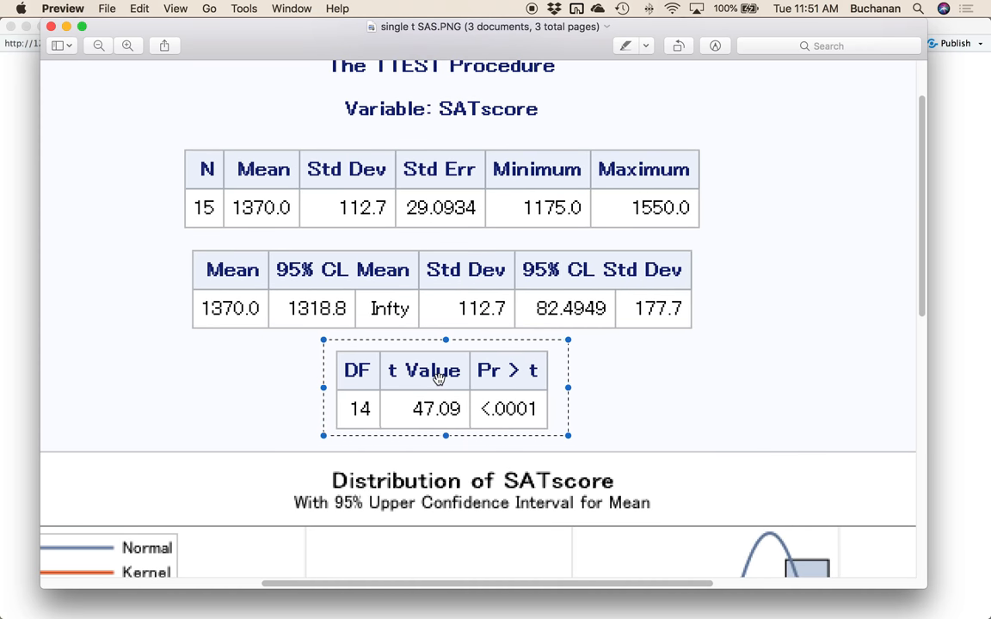
{"action": "scroll", "scroll_direction": "down", "scroll_amount": 3}
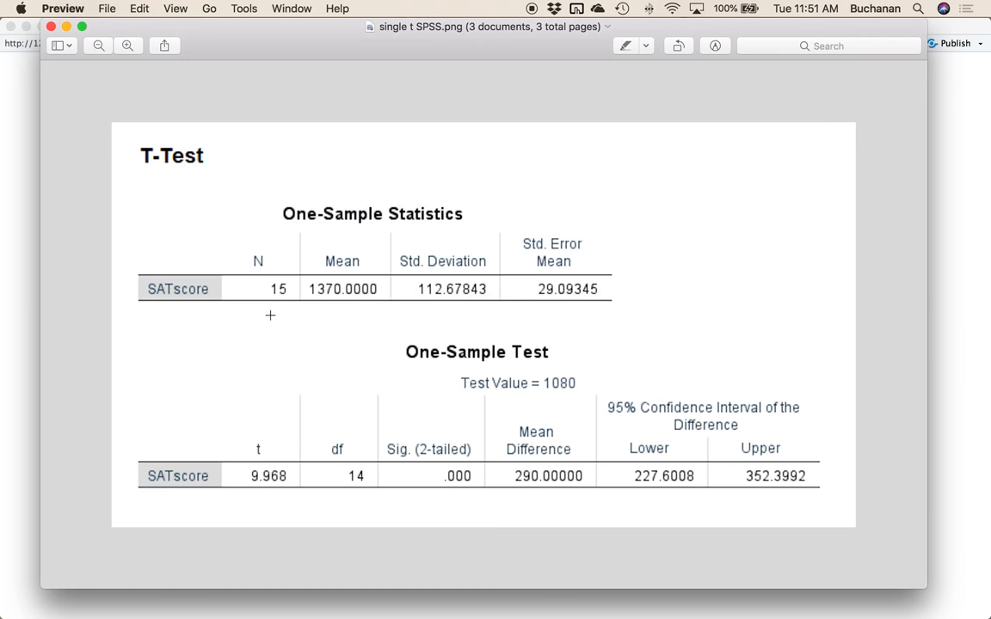
{"action": "mouse_move", "coordinate": [282, 124]}
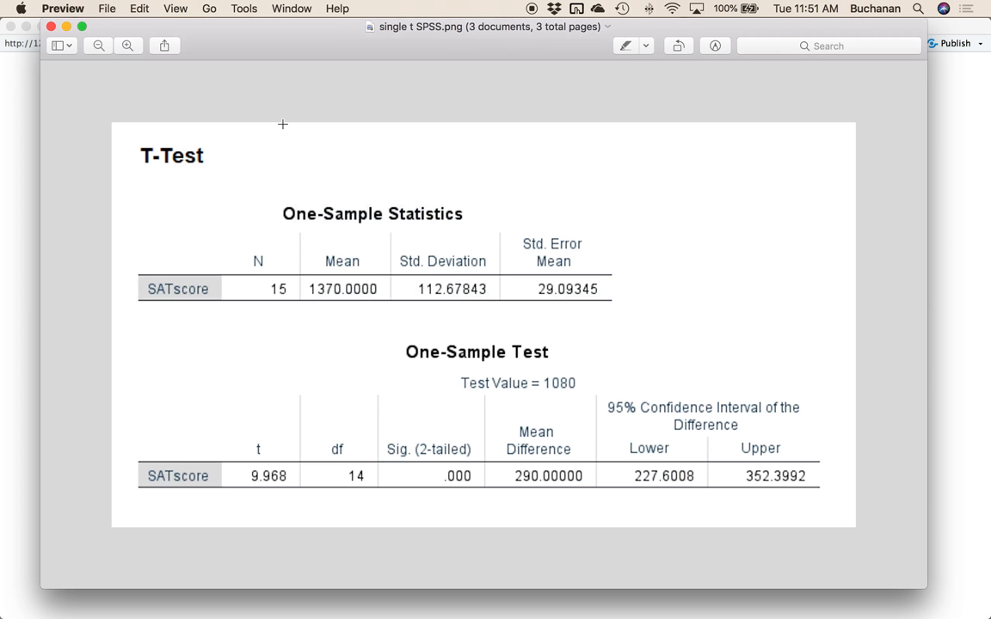
{"action": "mouse_move", "coordinate": [237, 210]}
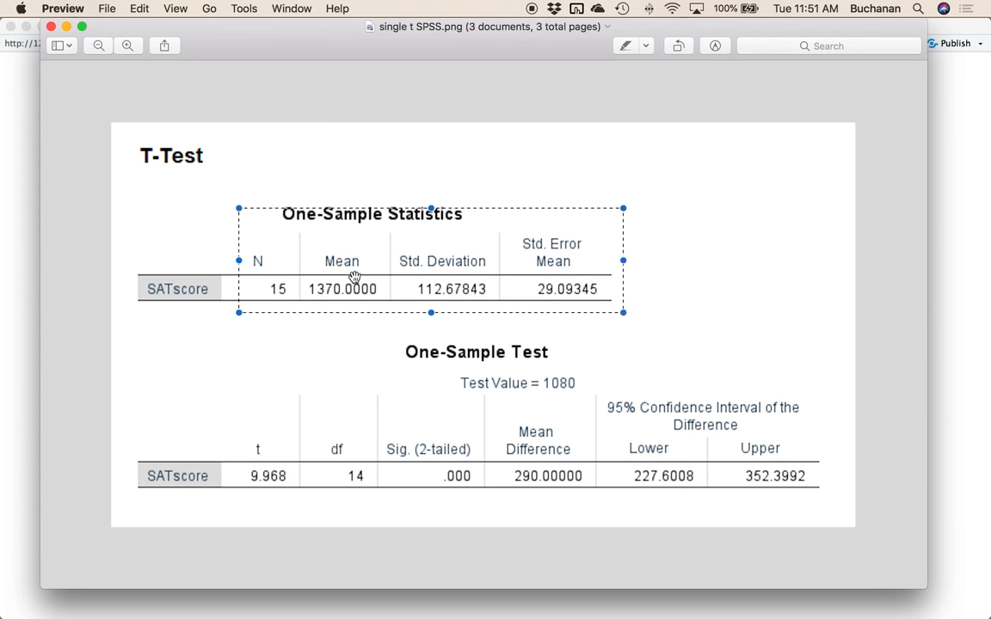
{"action": "mouse_move", "coordinate": [441, 265]}
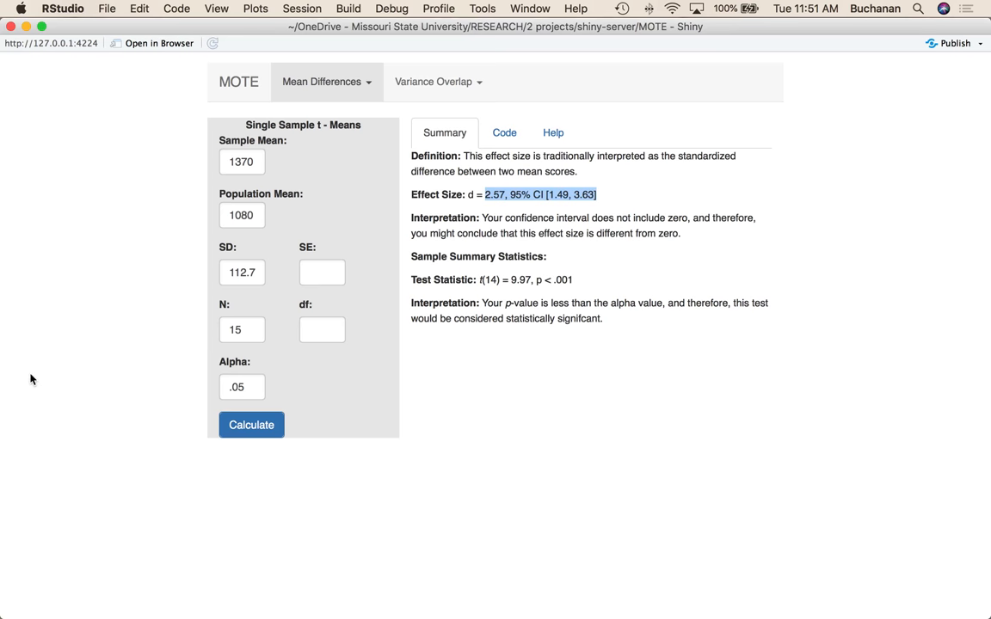
{"action": "mouse_move", "coordinate": [324, 303]}
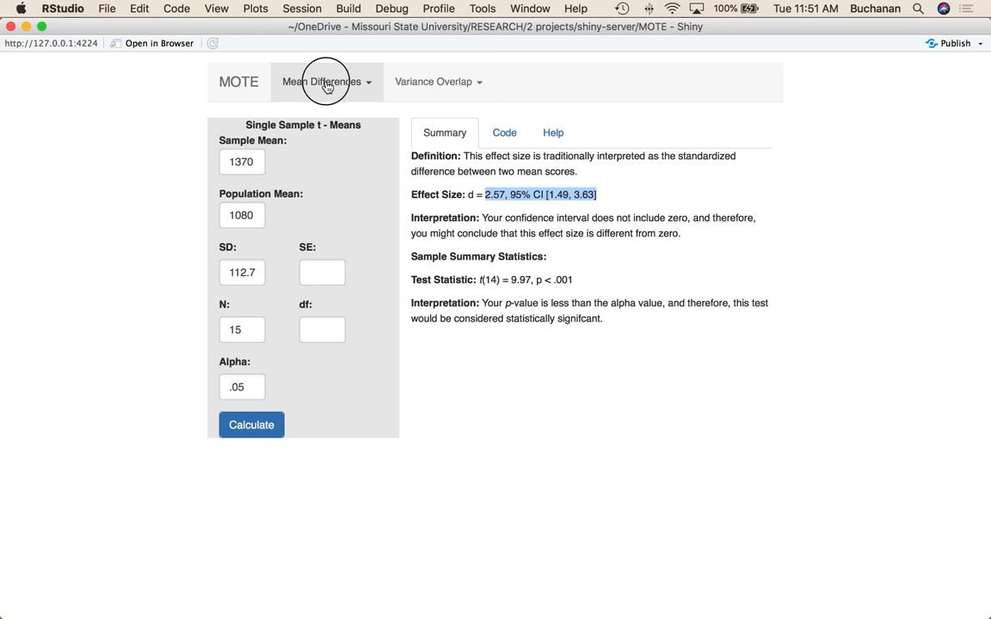
Switch to the Single Sample t - t form and move into its empty t field.
{"action": "left_click", "coordinate": [323, 80]}
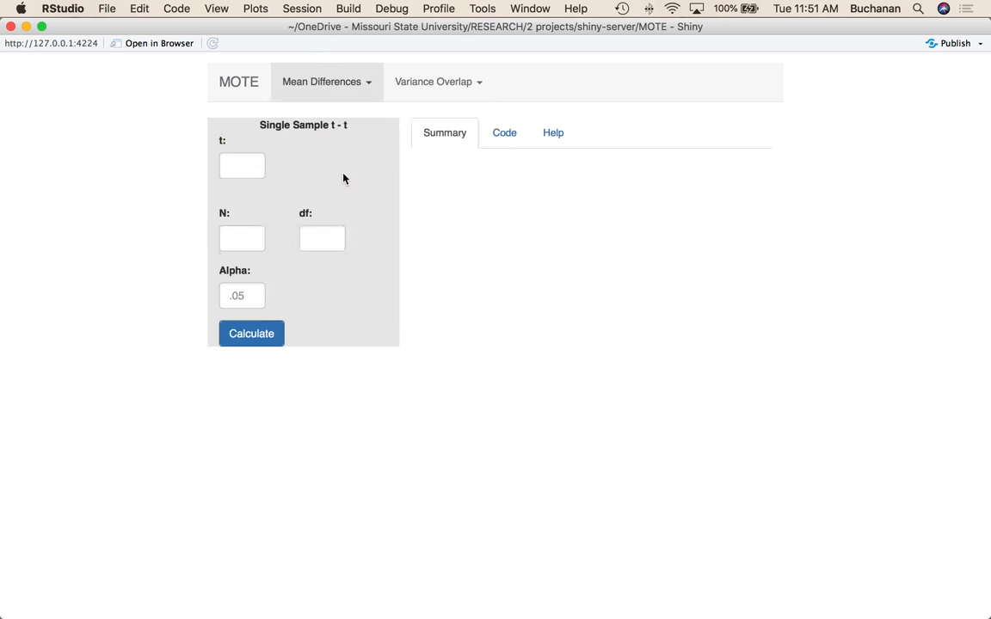
{"action": "left_click", "coordinate": [241, 165]}
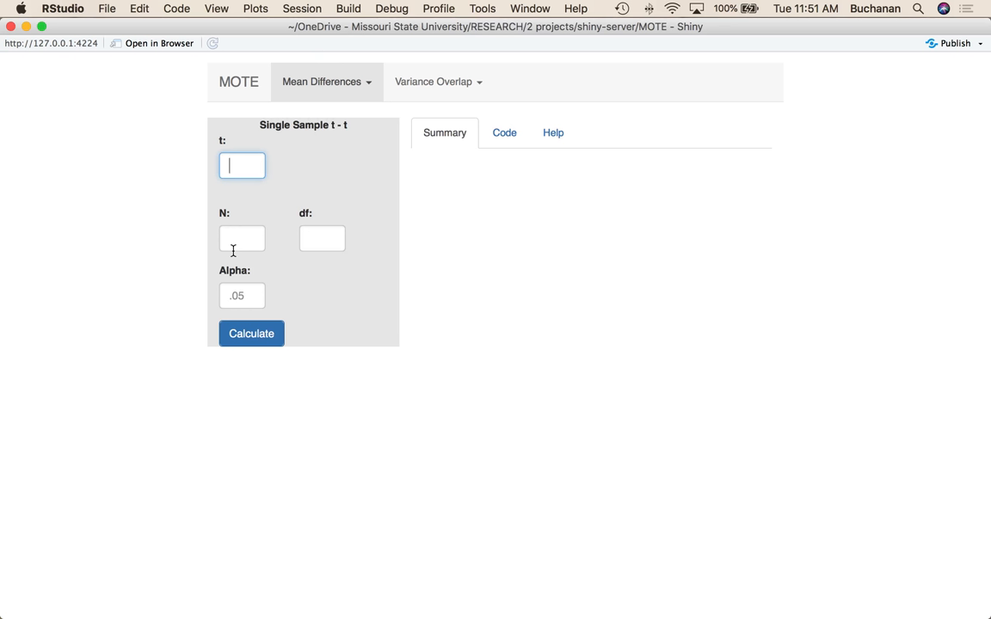
{"action": "mouse_move", "coordinate": [705, 585]}
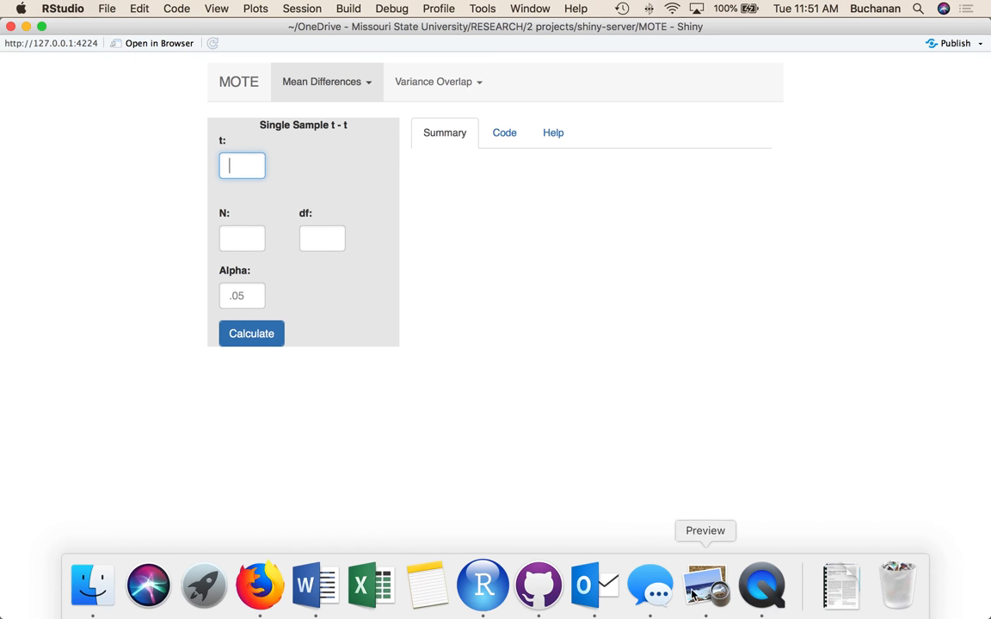
Look up SPSS t and df, compute d = 2.58, CI [1.50, 3.64] from t 9.98, df 14, and highlight it.
{"action": "left_click", "coordinate": [705, 585]}
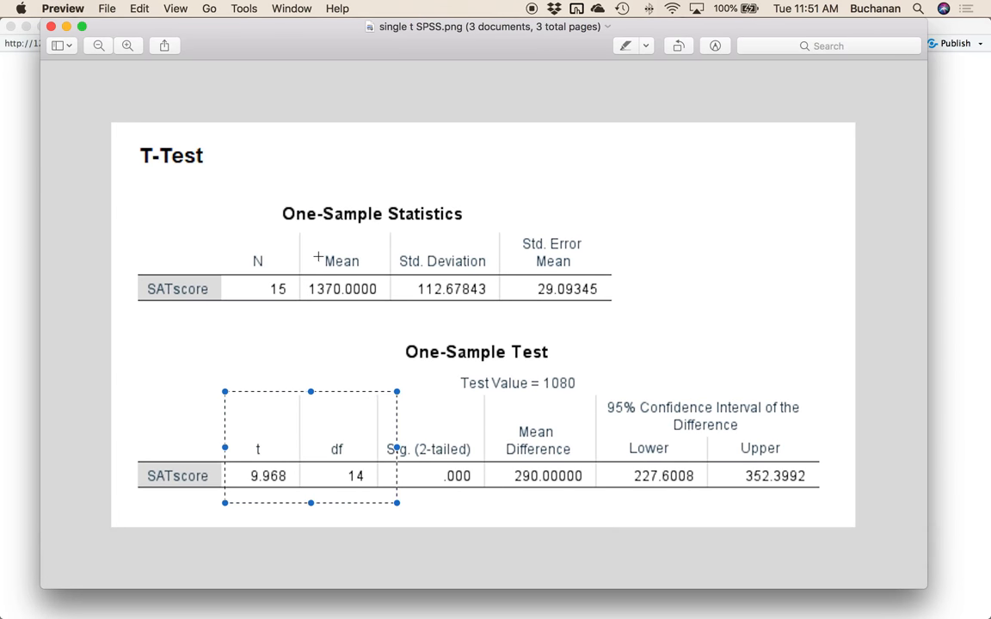
{"action": "mouse_move", "coordinate": [268, 528]}
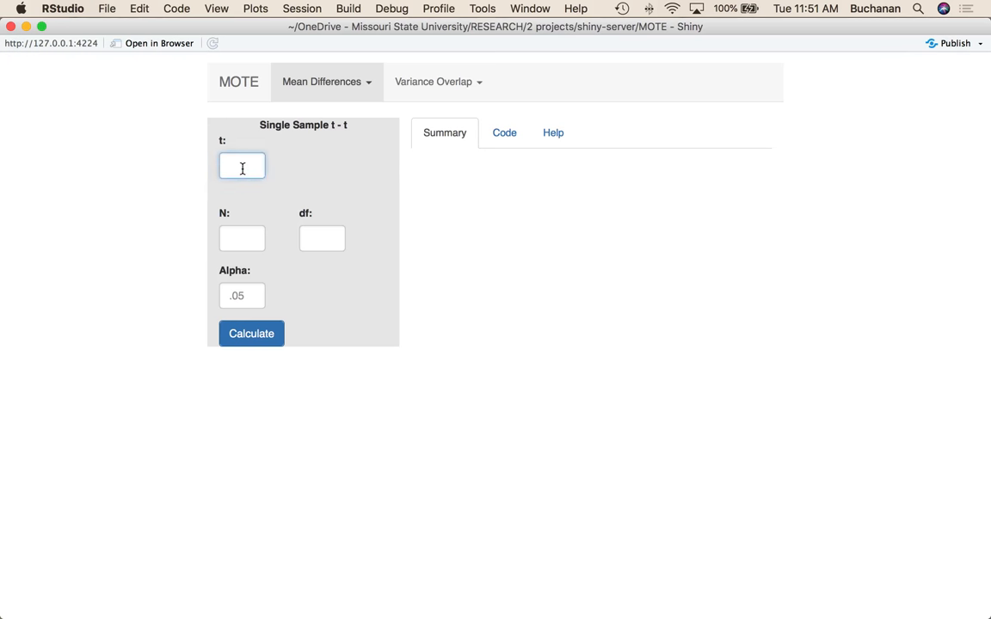
{"action": "left_click", "coordinate": [324, 237]}
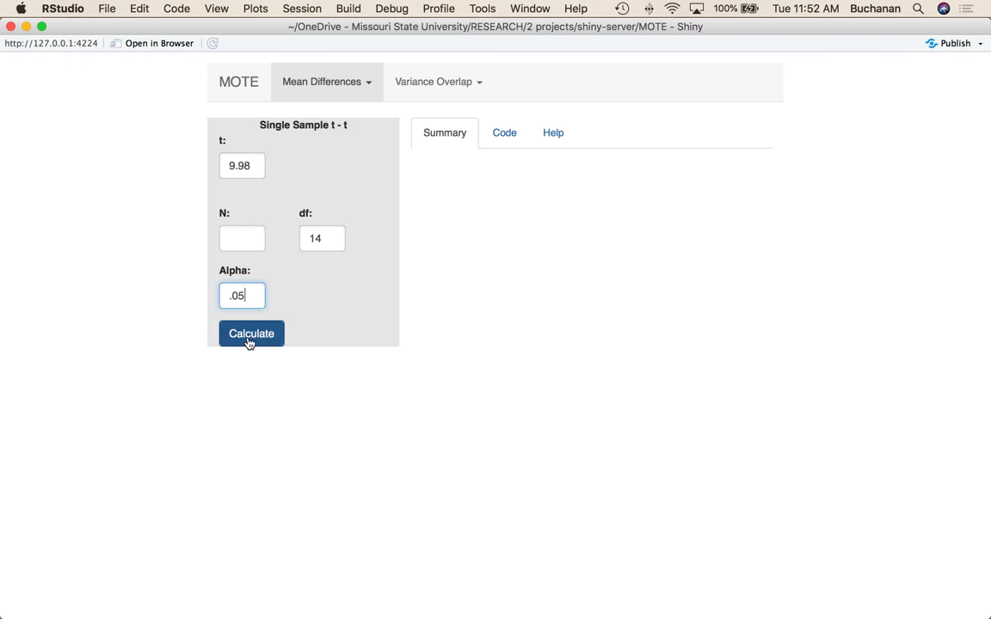
{"action": "left_click", "coordinate": [251, 334]}
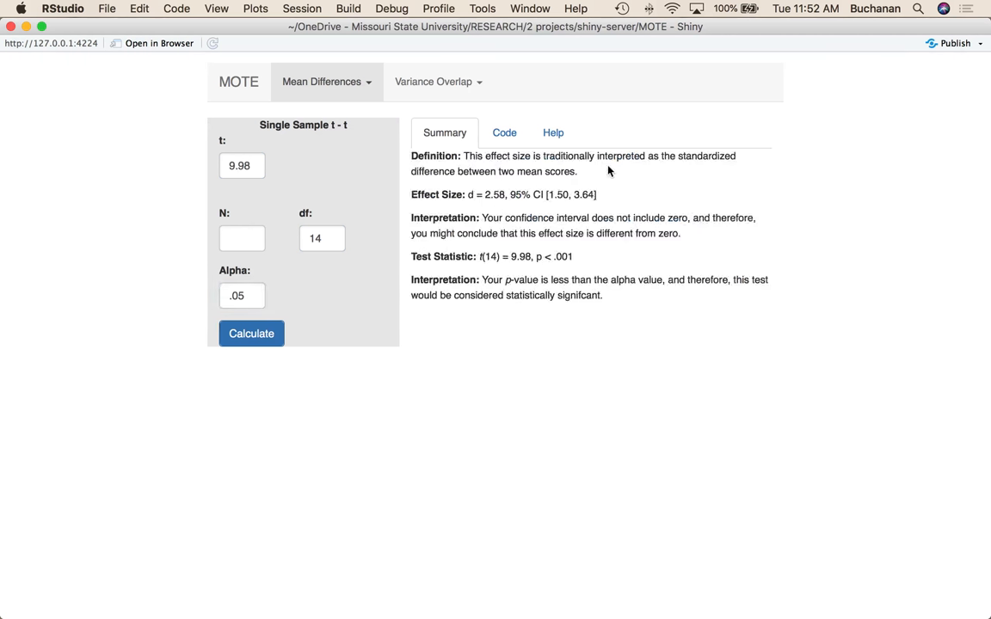
{"action": "mouse_move", "coordinate": [481, 205]}
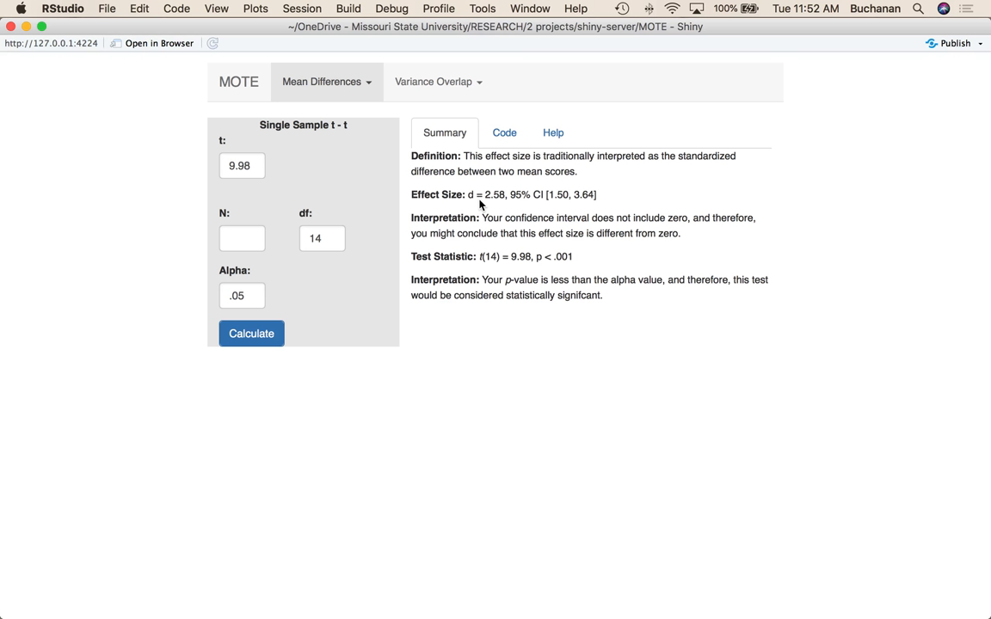
{"action": "mouse_move", "coordinate": [457, 215]}
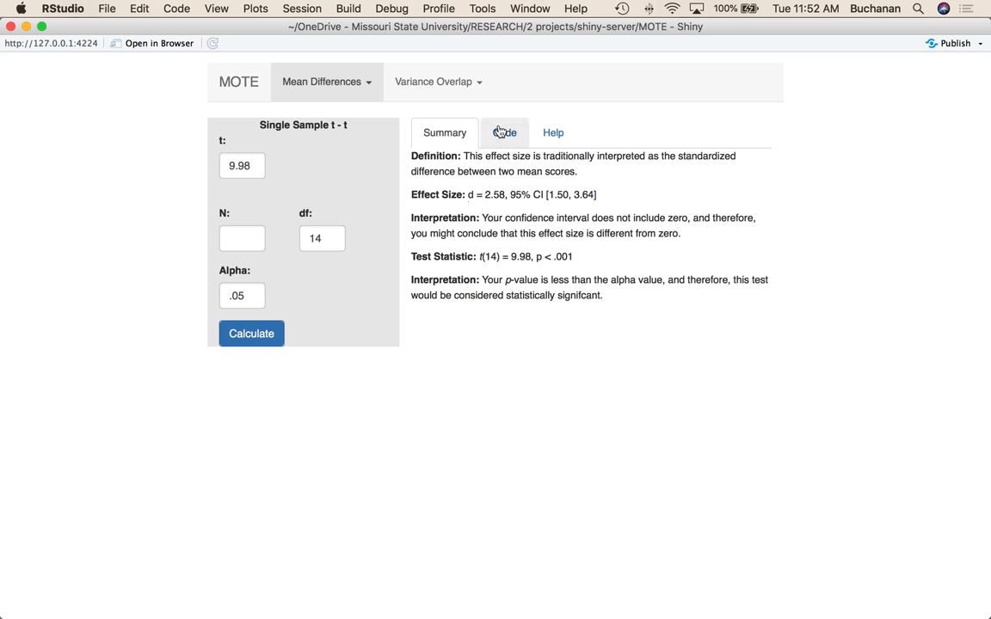
{"action": "left_click_drag", "start_coordinate": [480, 256], "coordinate": [581, 256]}
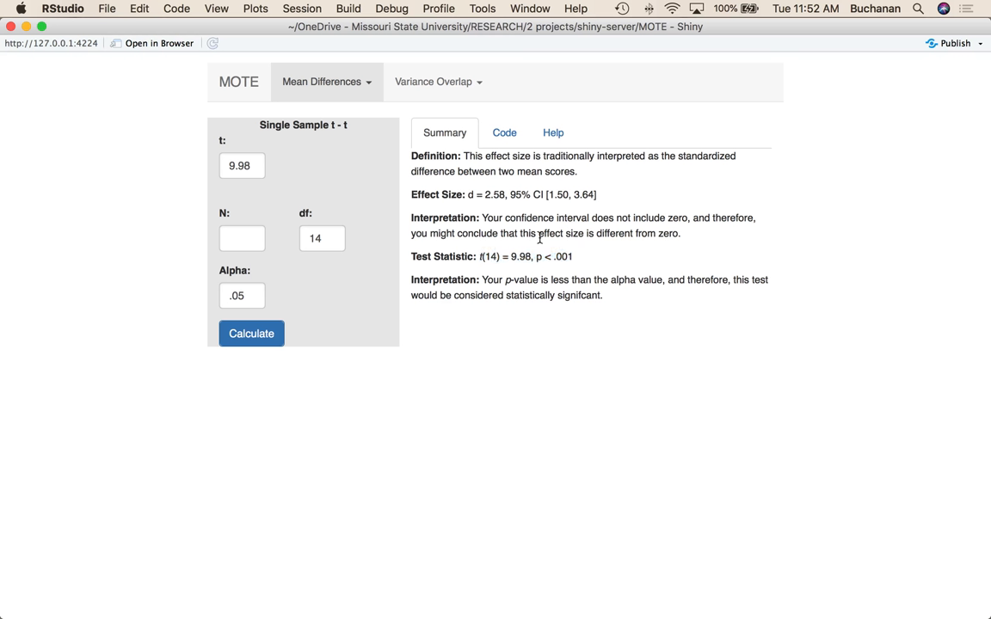
Review the d.single.t.t formulas and R code, then return to the Single Sample t - Means form.
{"action": "left_click", "coordinate": [499, 132]}
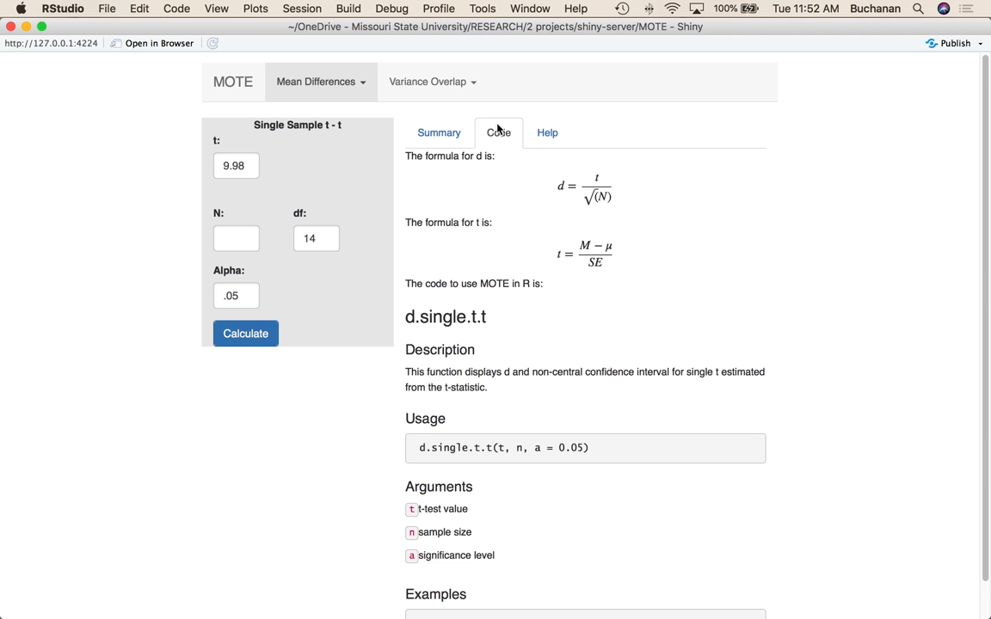
{"action": "mouse_move", "coordinate": [606, 309]}
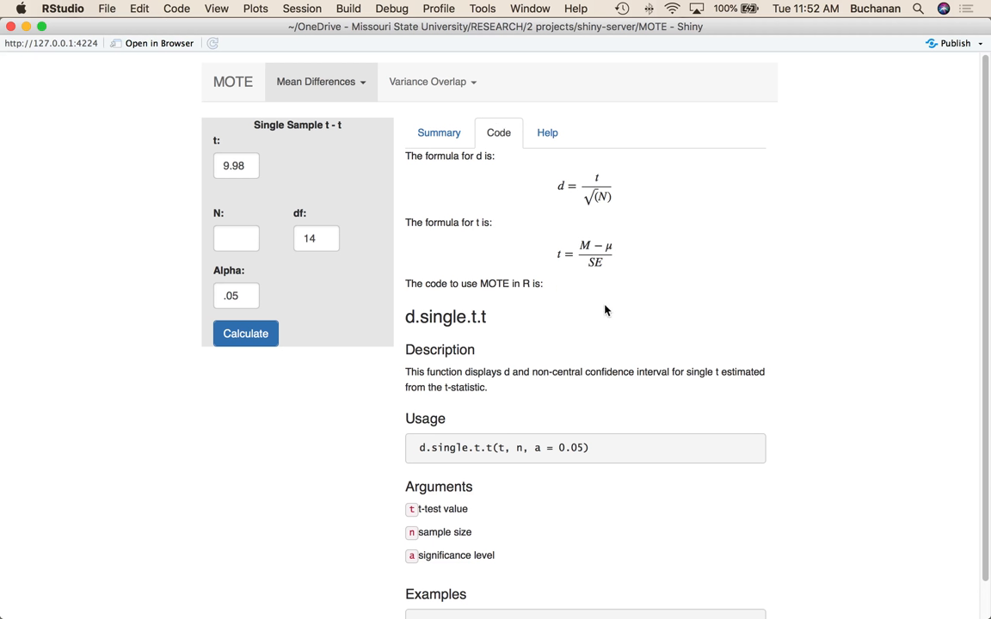
{"action": "mouse_move", "coordinate": [583, 263]}
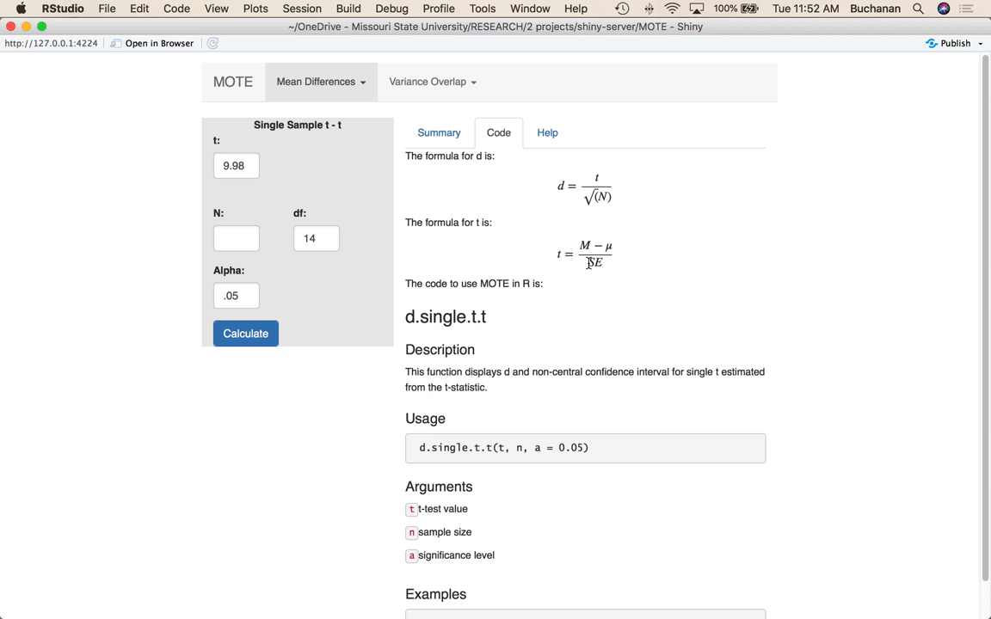
{"action": "mouse_move", "coordinate": [464, 264]}
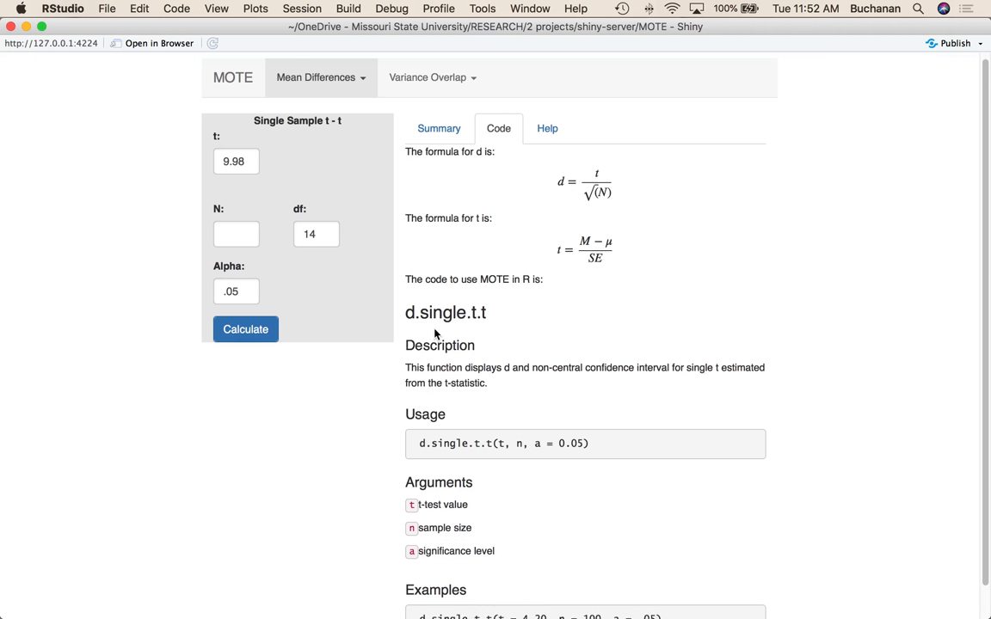
{"action": "scroll", "scroll_direction": "down", "scroll_amount": 3}
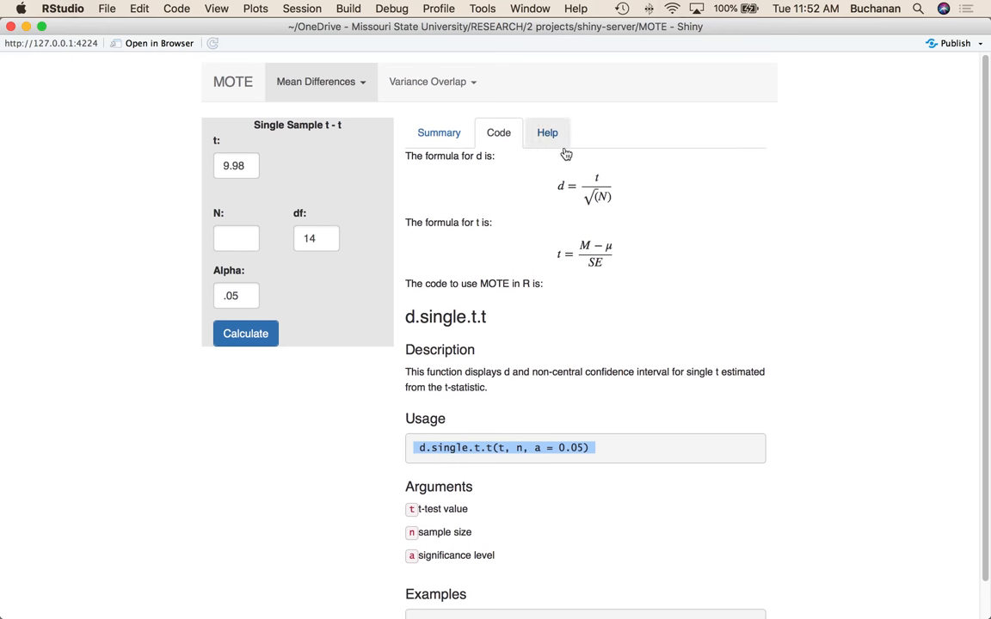
{"action": "mouse_move", "coordinate": [440, 114]}
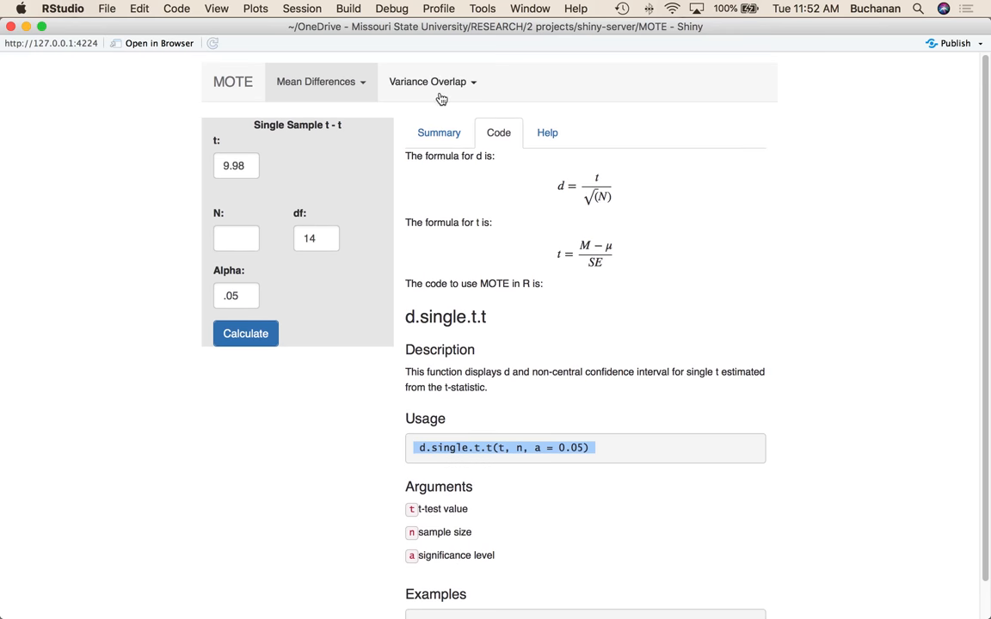
{"action": "left_click", "coordinate": [316, 82]}
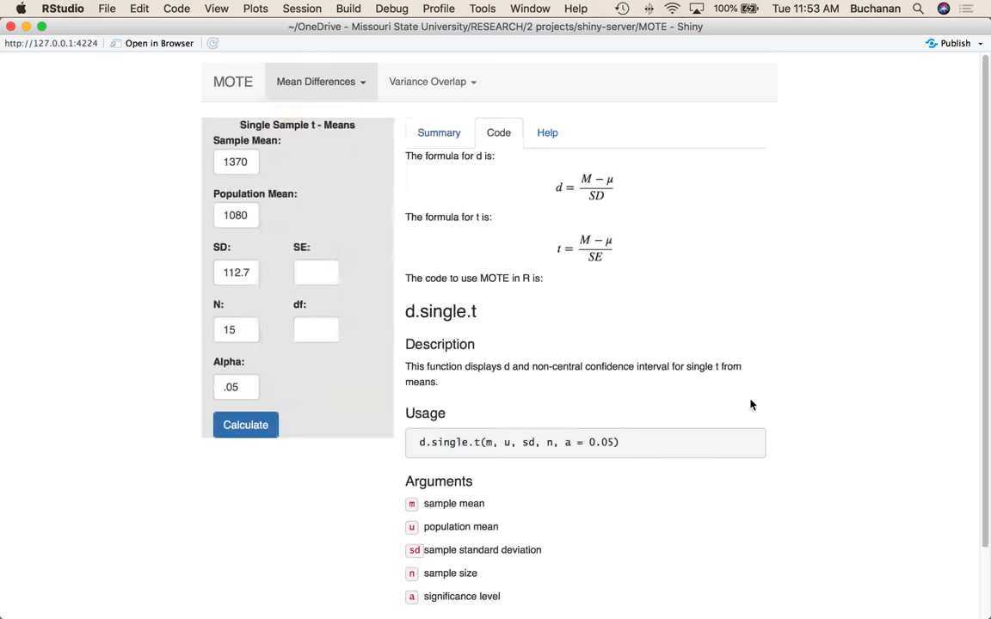
{"action": "mouse_move", "coordinate": [546, 180]}
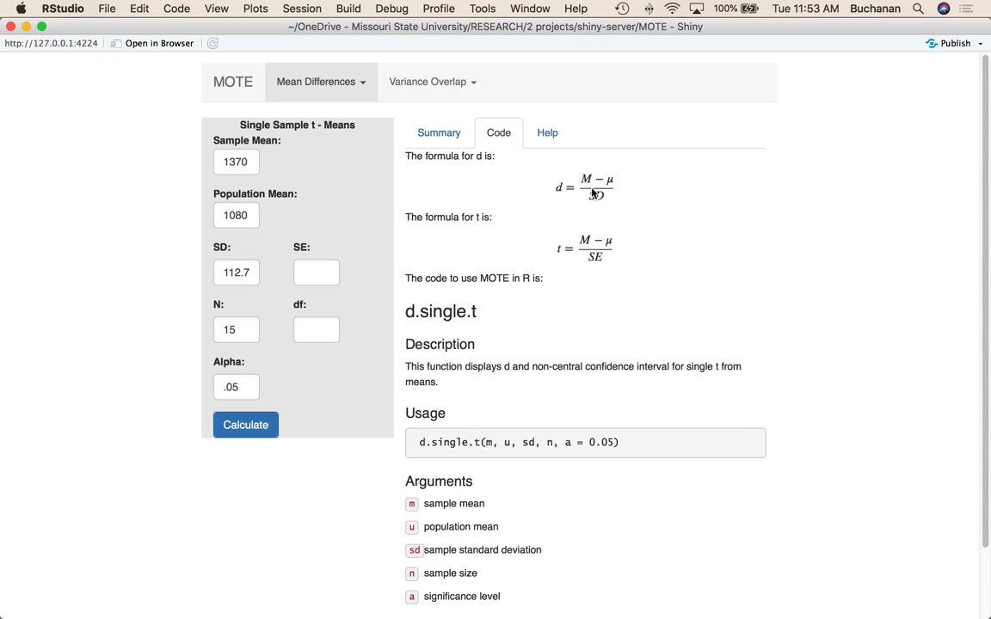
{"action": "mouse_move", "coordinate": [320, 89]}
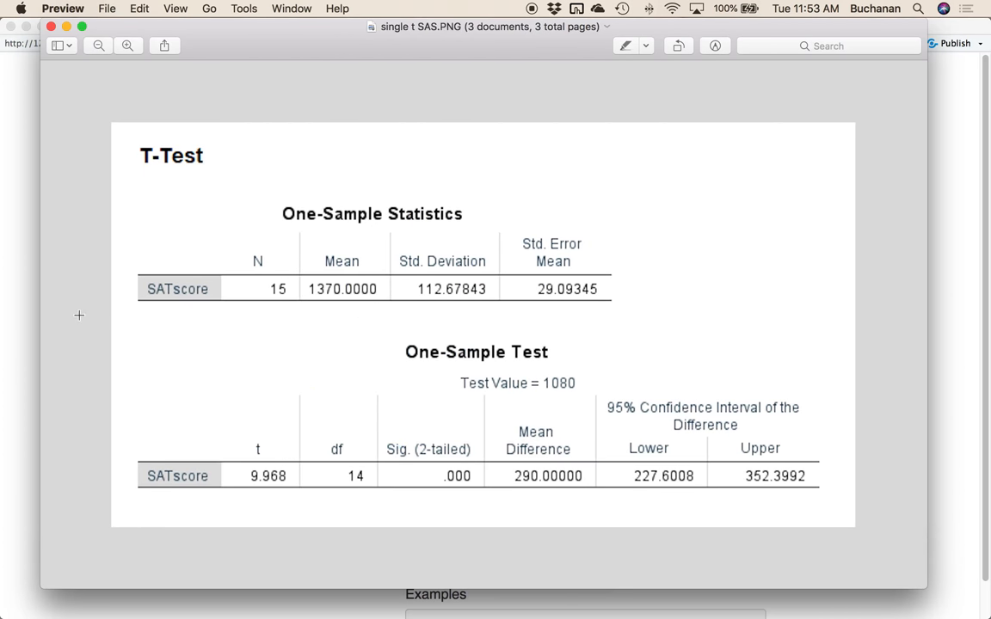
Scroll the SAS output down to its DF 14 / t Value 47.09 table.
{"action": "scroll", "scroll_direction": "down", "scroll_amount": 3}
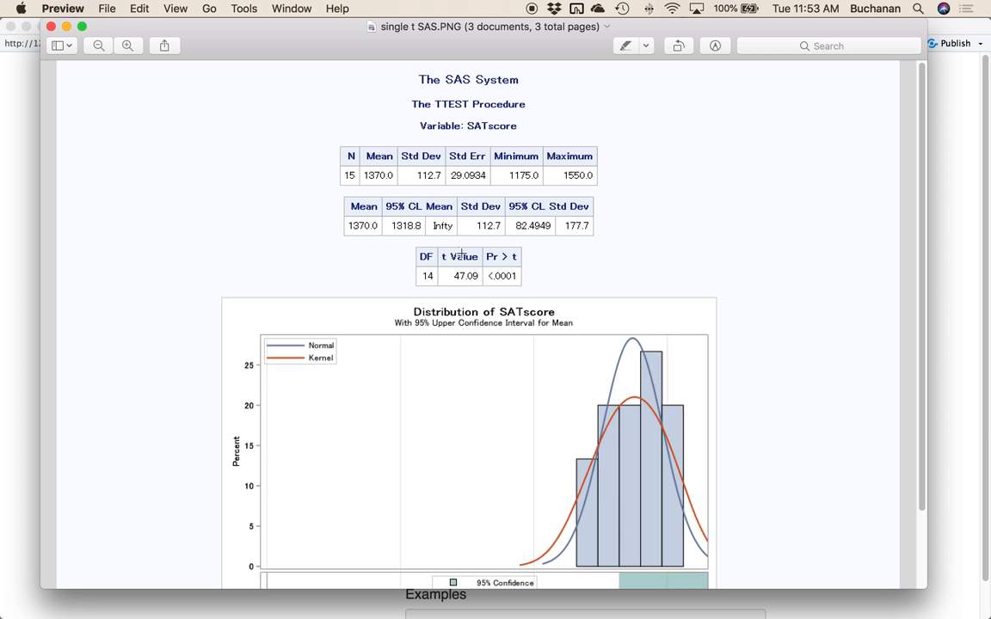
{"action": "scroll", "scroll_direction": "down", "scroll_amount": 3}
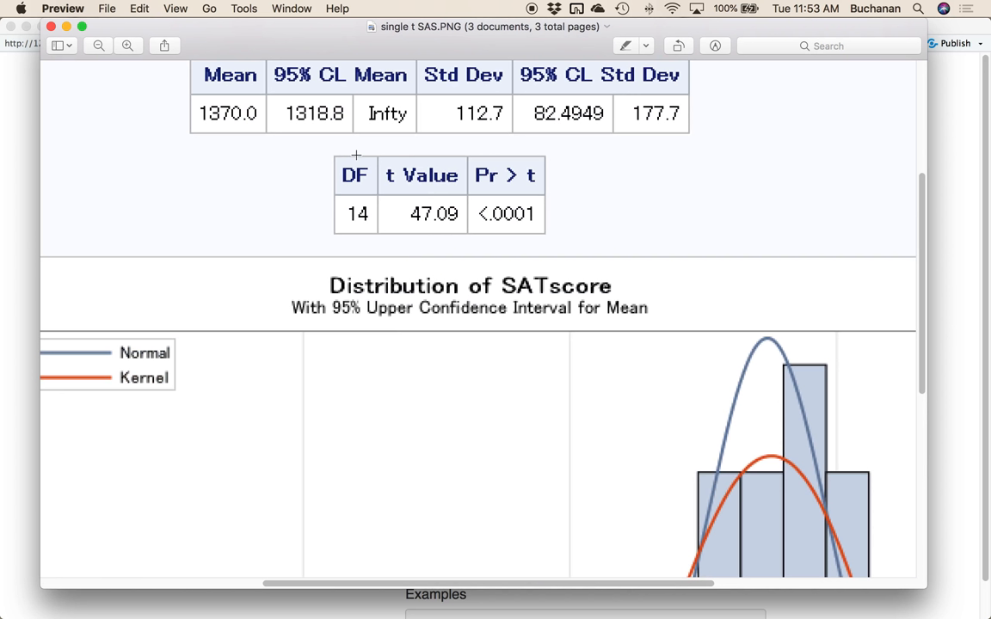
{"action": "mouse_move", "coordinate": [194, 165]}
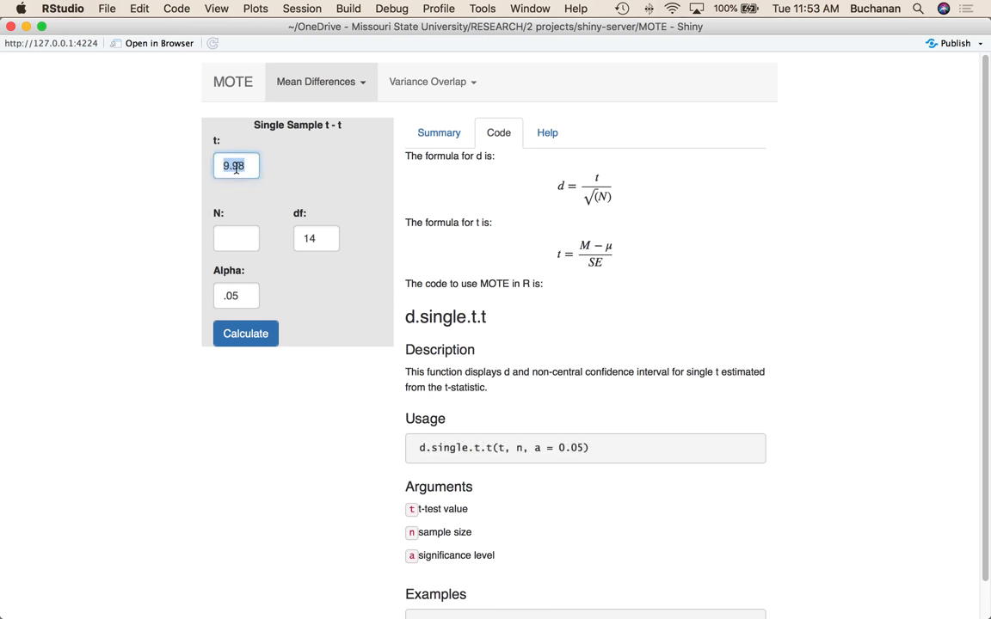
Enter the SAS t value 47.09 with df 14 and compute d = 12.16, CI [7.68, 16.47].
{"action": "type", "text": "47.09"}
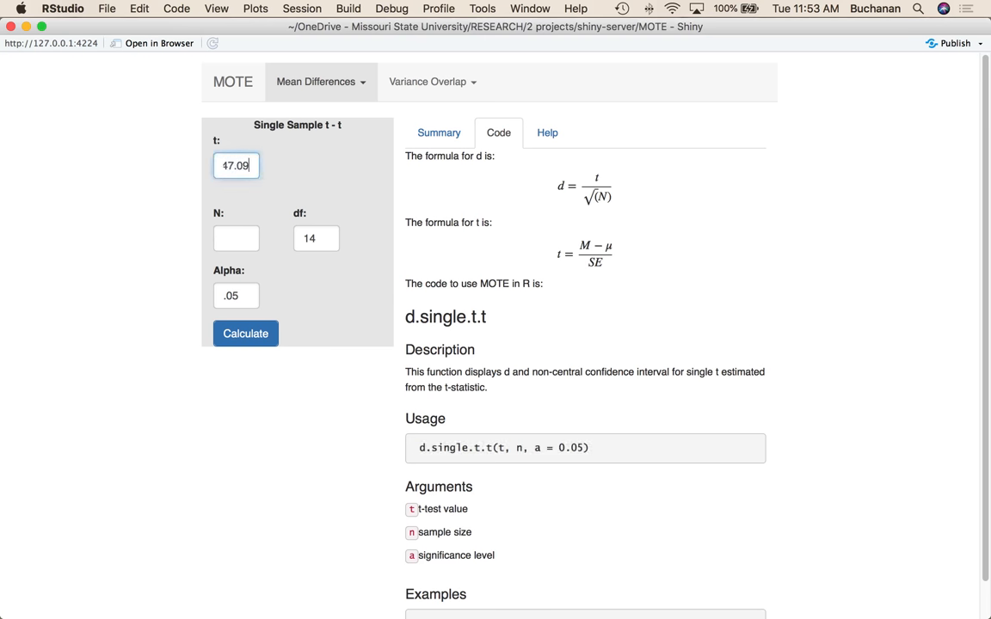
{"action": "left_click", "coordinate": [244, 334]}
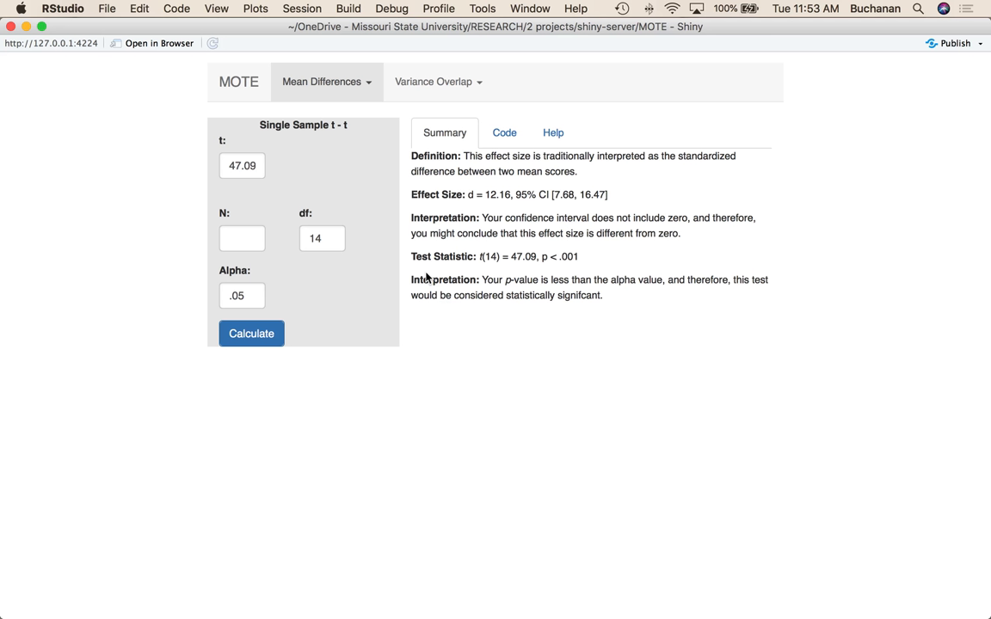
{"action": "mouse_move", "coordinate": [707, 585]}
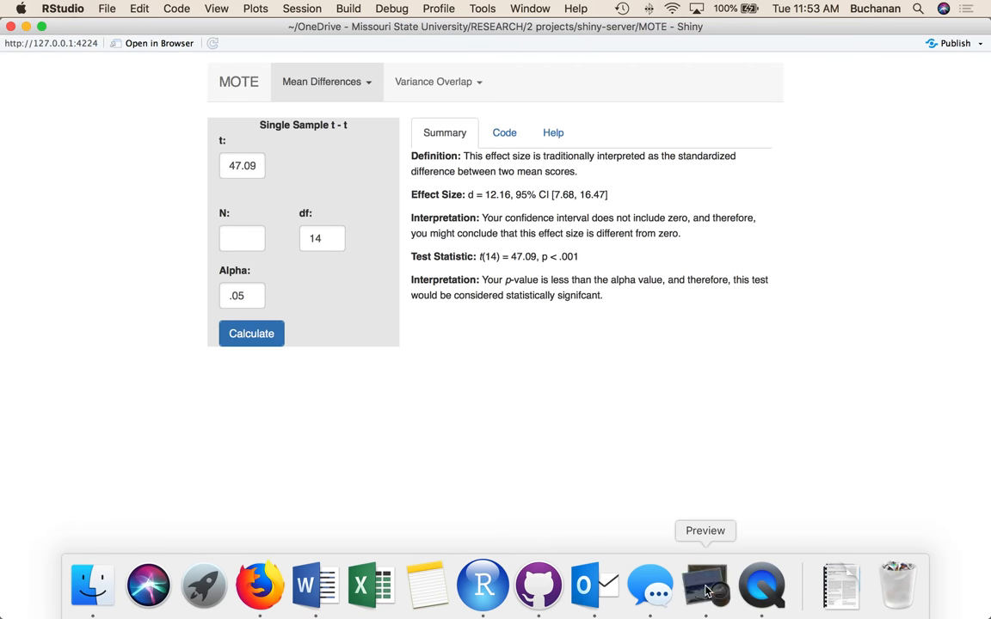
Return to the JASP output in Preview and mark its t 9.968 and df 14 values.
{"action": "left_click", "coordinate": [705, 588]}
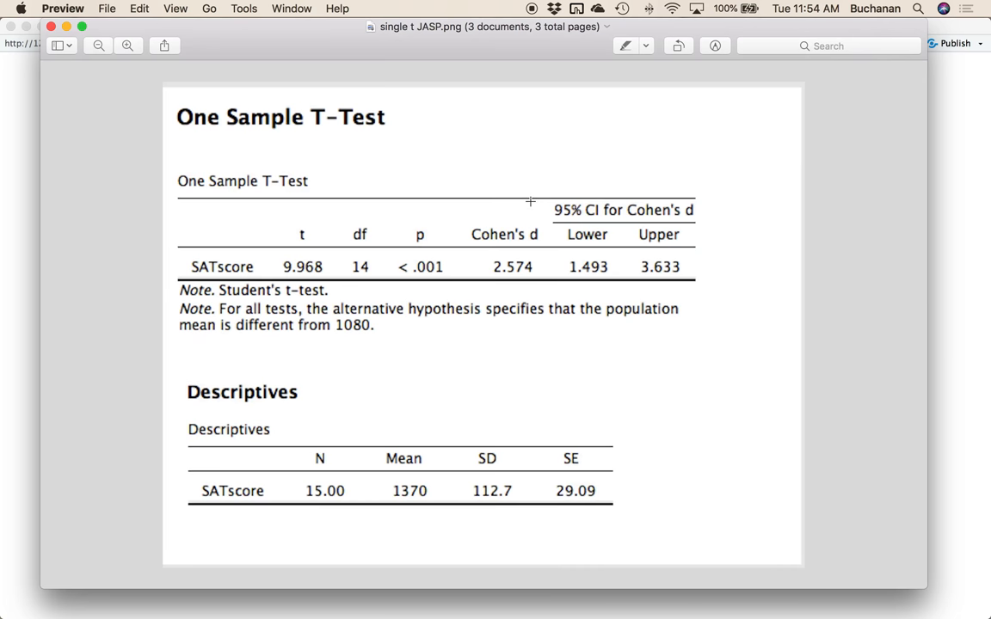
{"action": "mouse_move", "coordinate": [526, 199]}
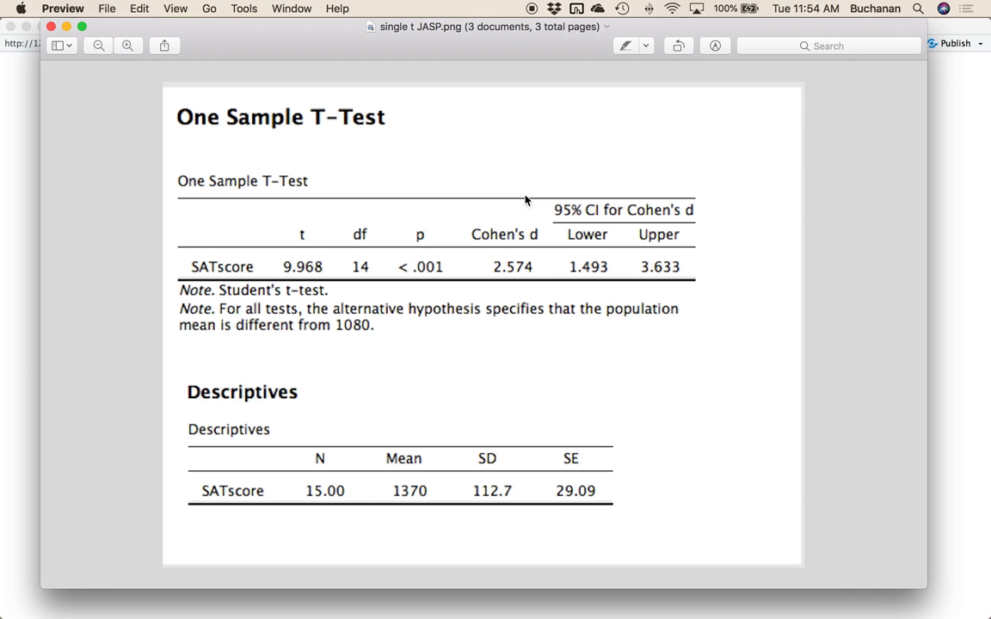
{"action": "left_click_drag", "start_coordinate": [265, 200], "coordinate": [386, 294]}
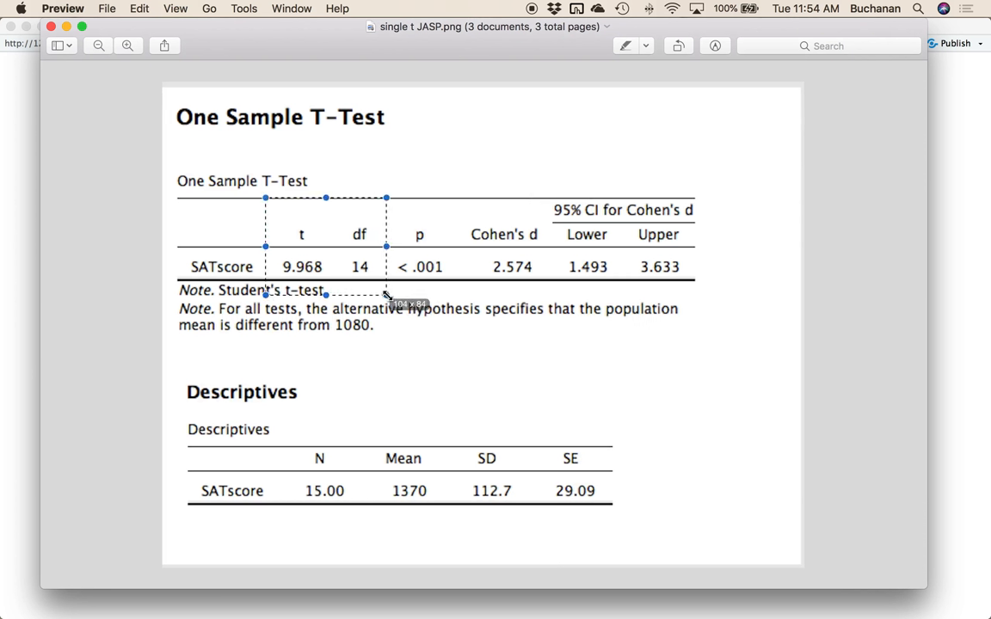